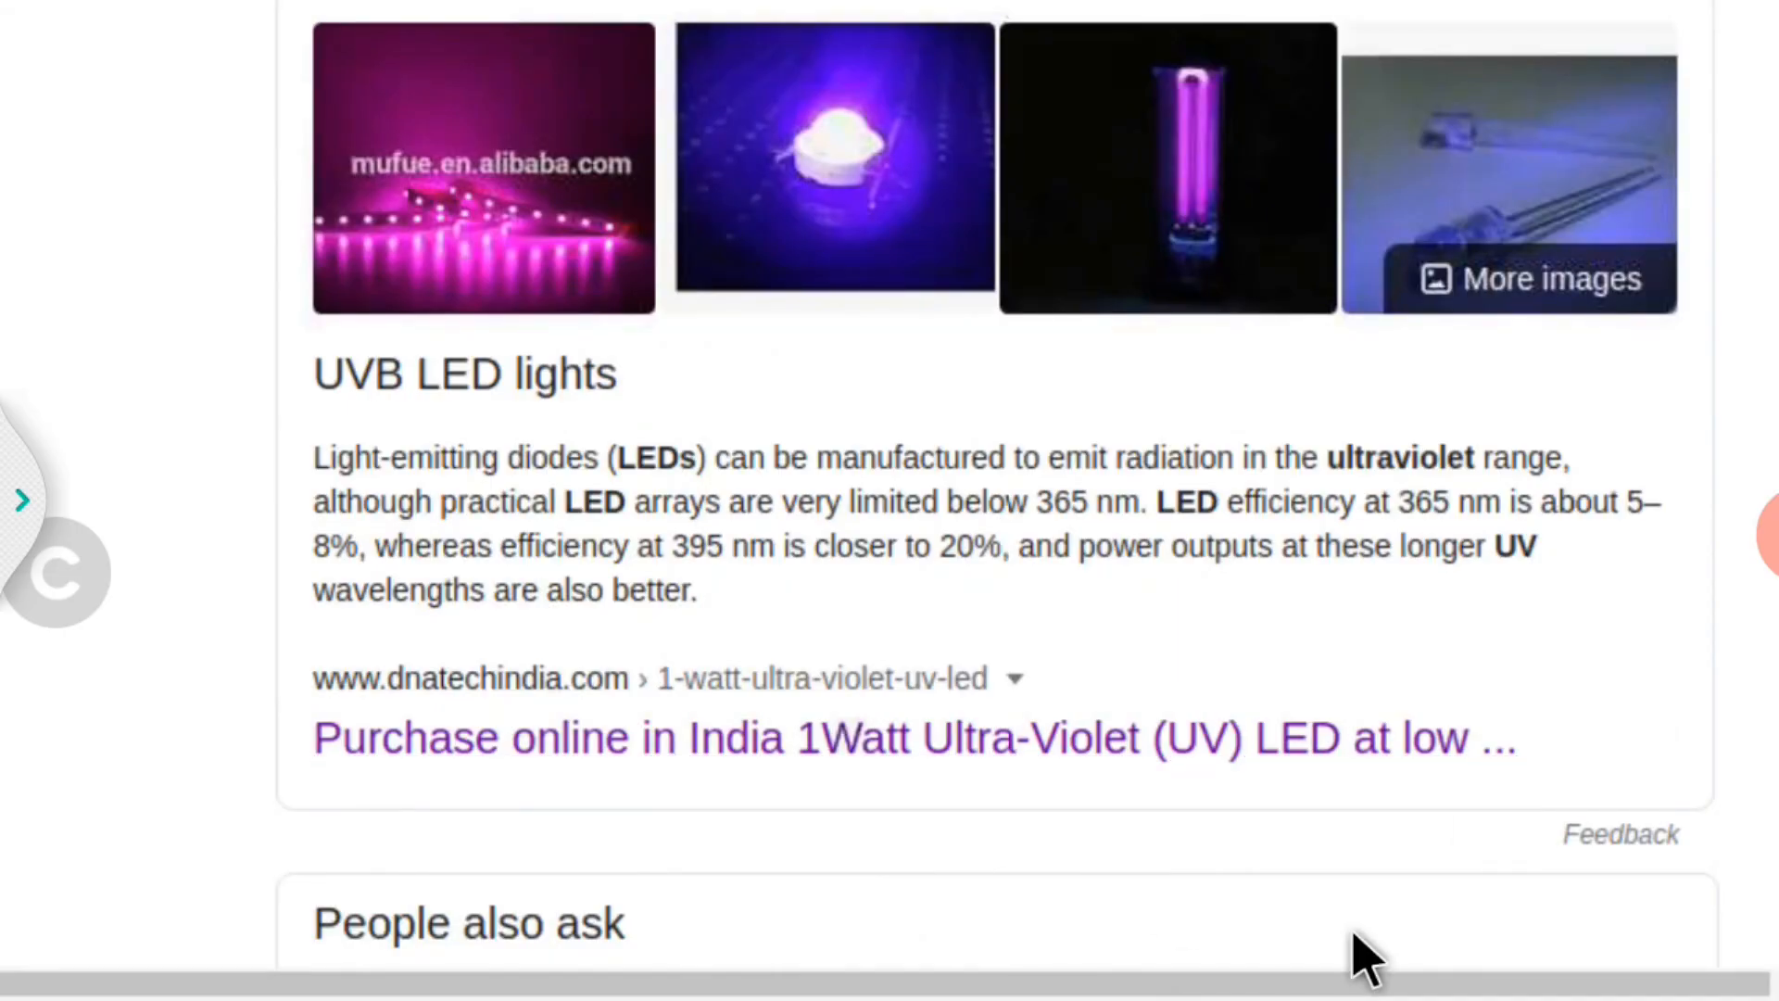
Step: Highlight the warning that UV LEDs harm eyes, then read down to the 'ten seconds at six inches' germ-kill answer
scroll(down, 3)
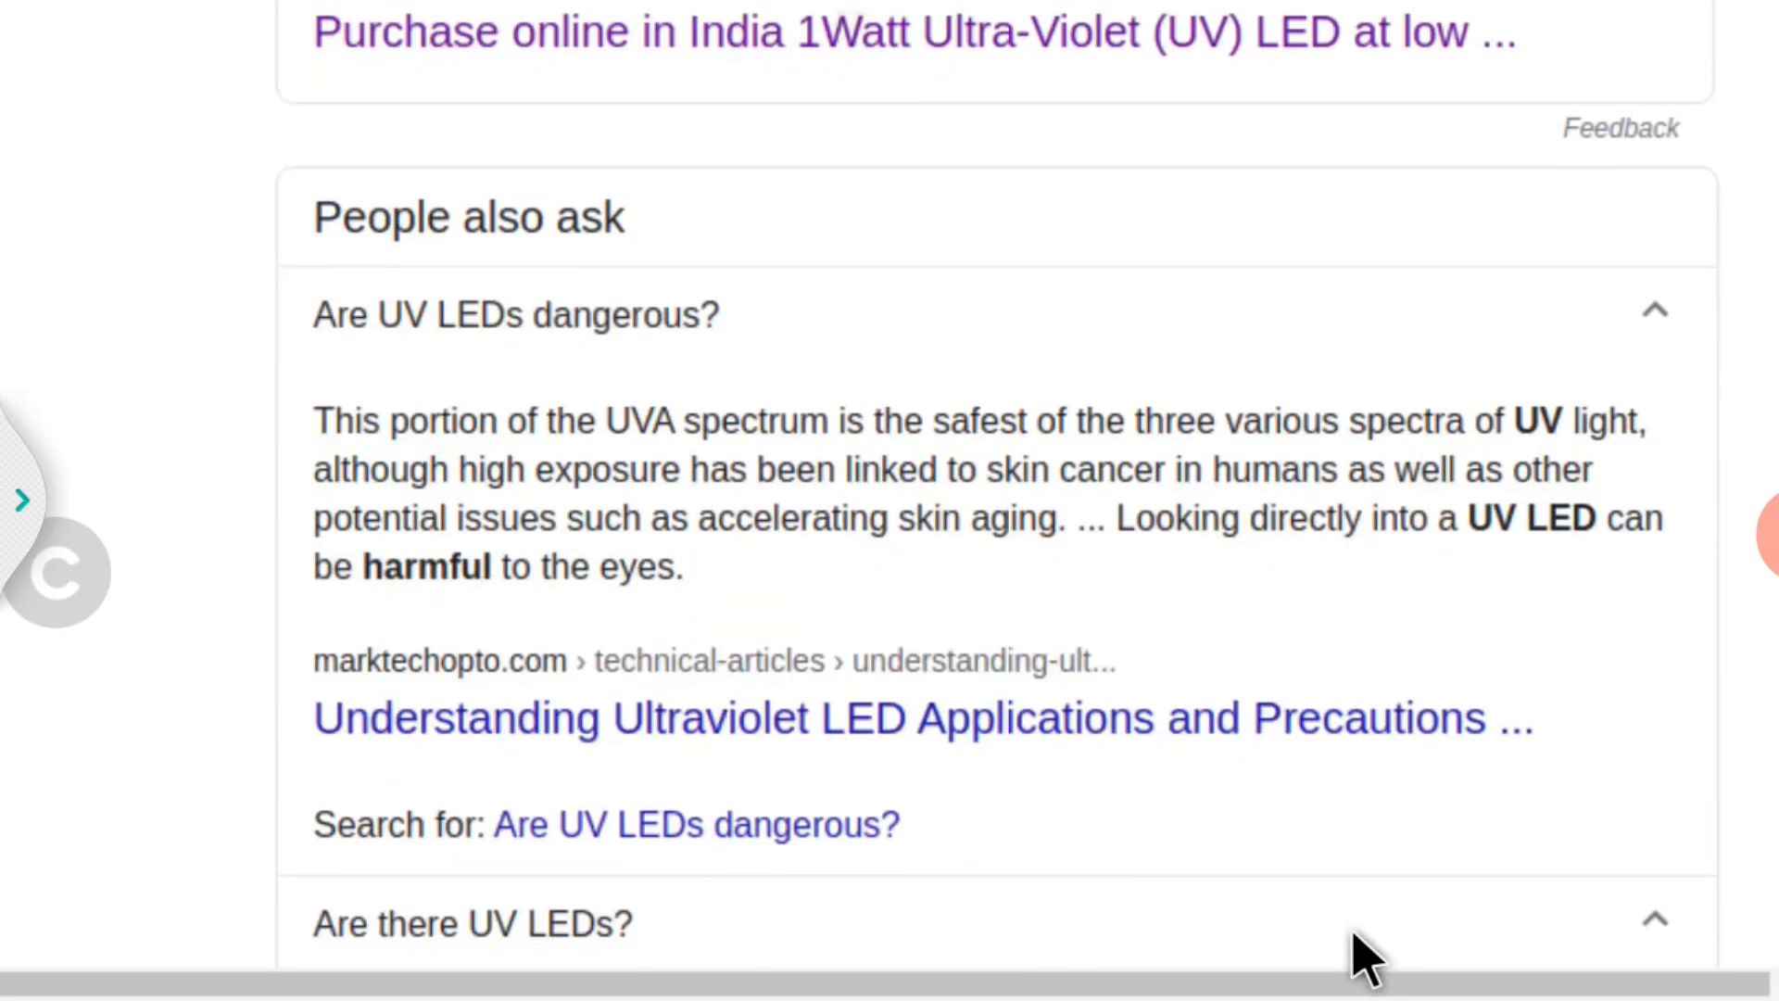
drag(361, 567, 683, 568)
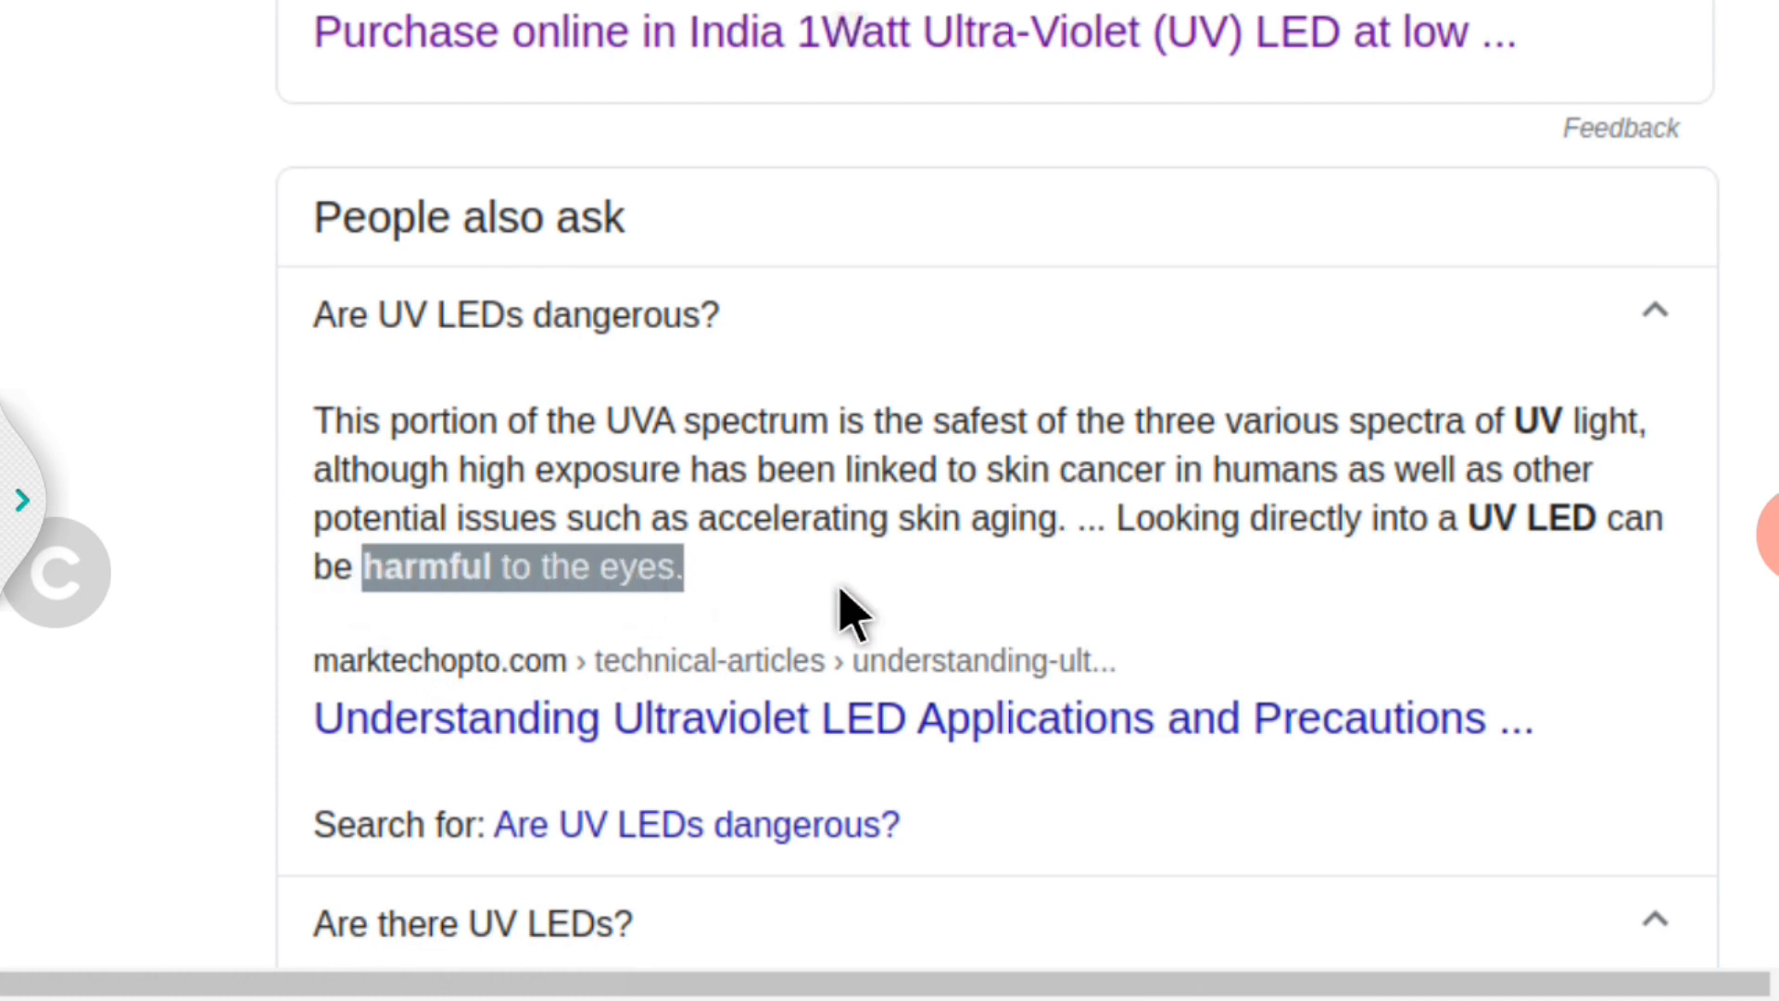
scroll(down, 3)
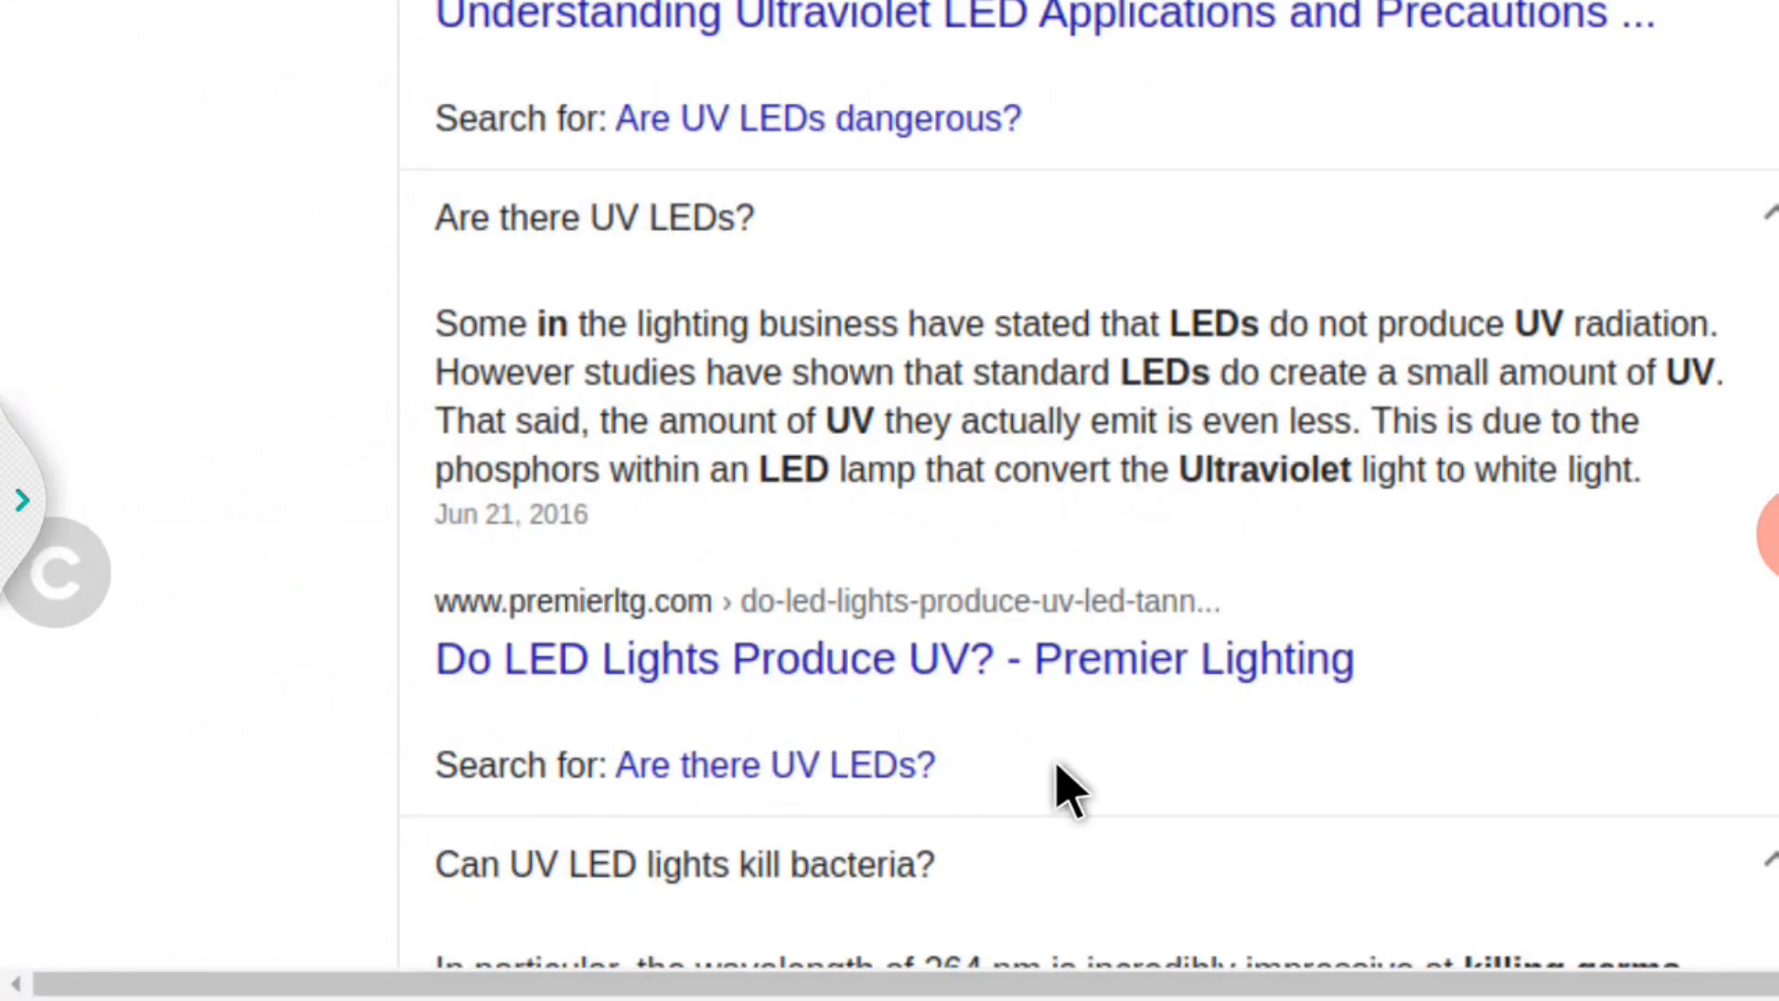
scroll(down, 3)
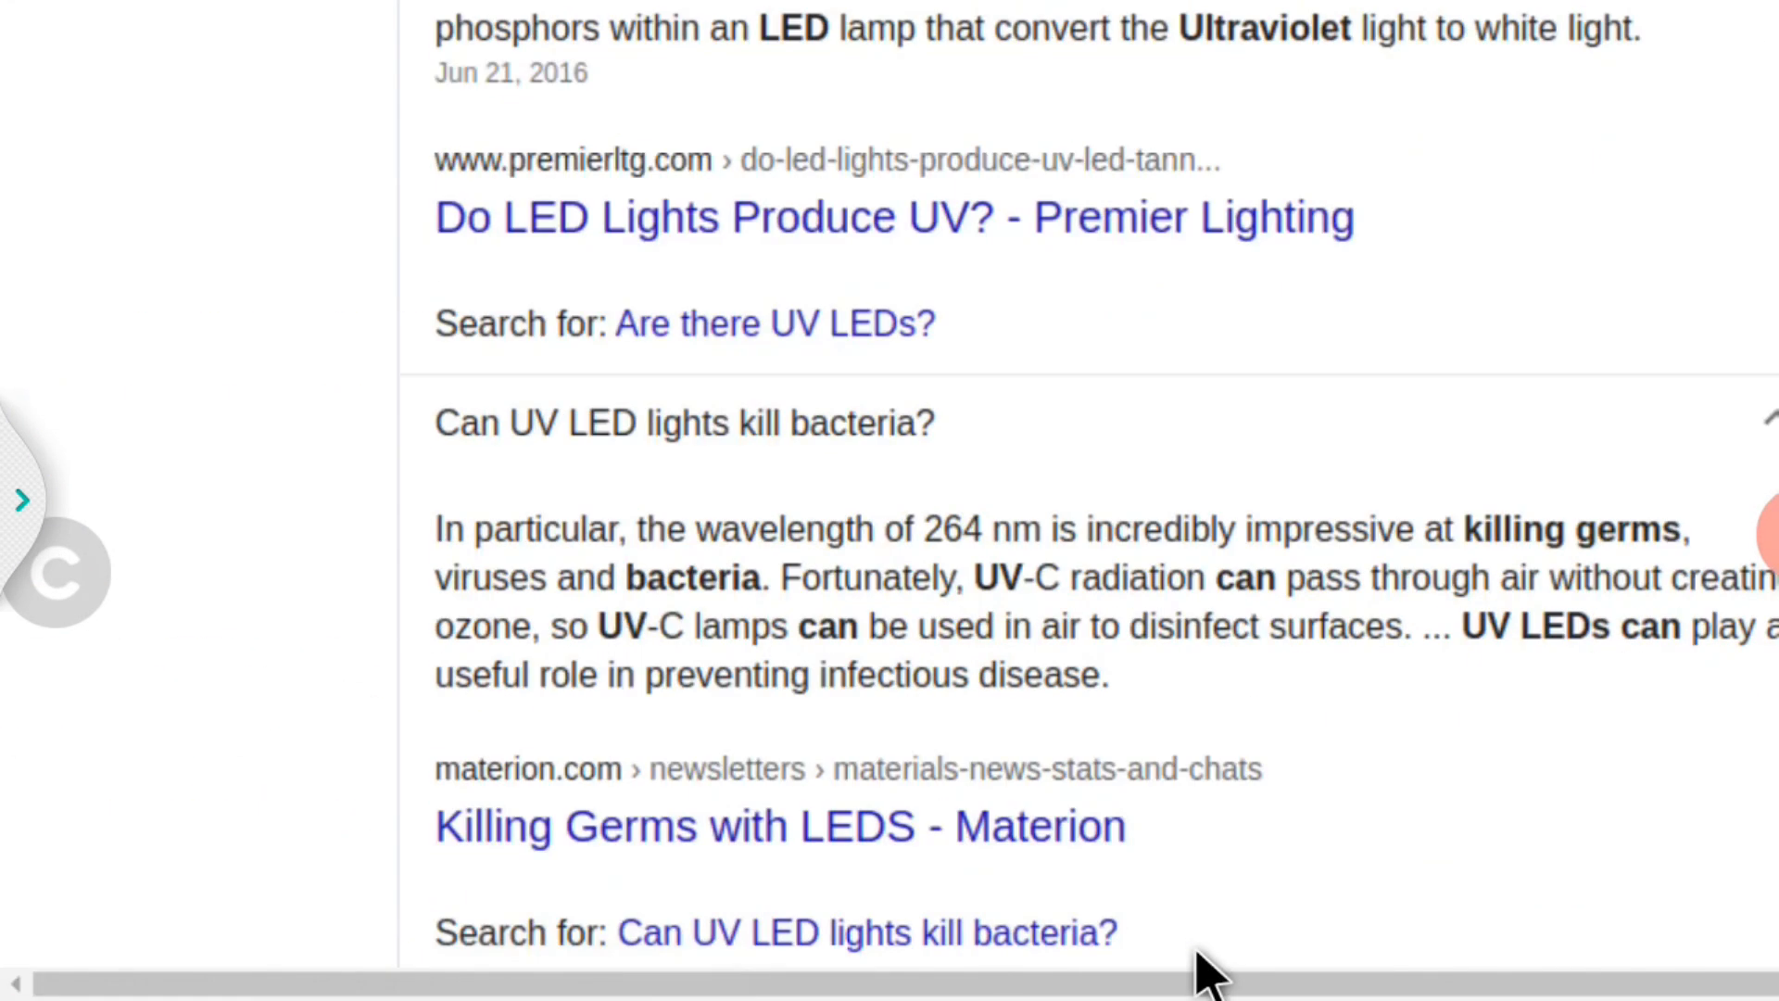
mouse_move(812, 710)
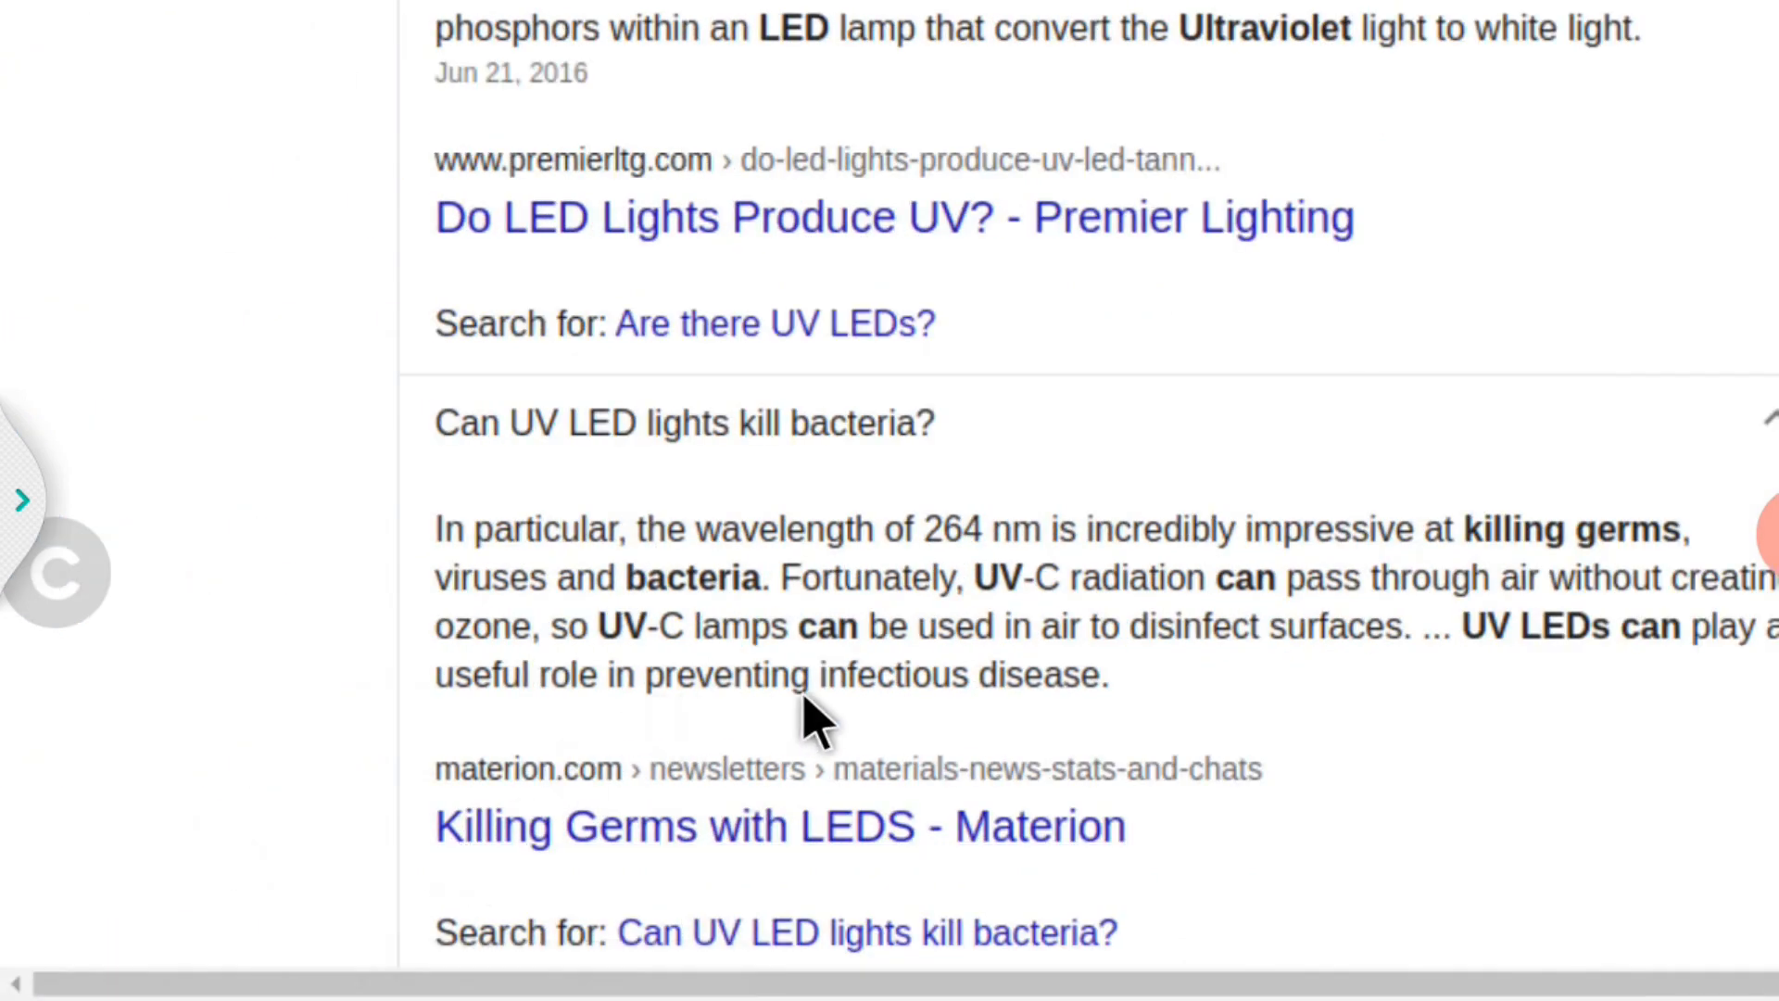
scroll(down, 3)
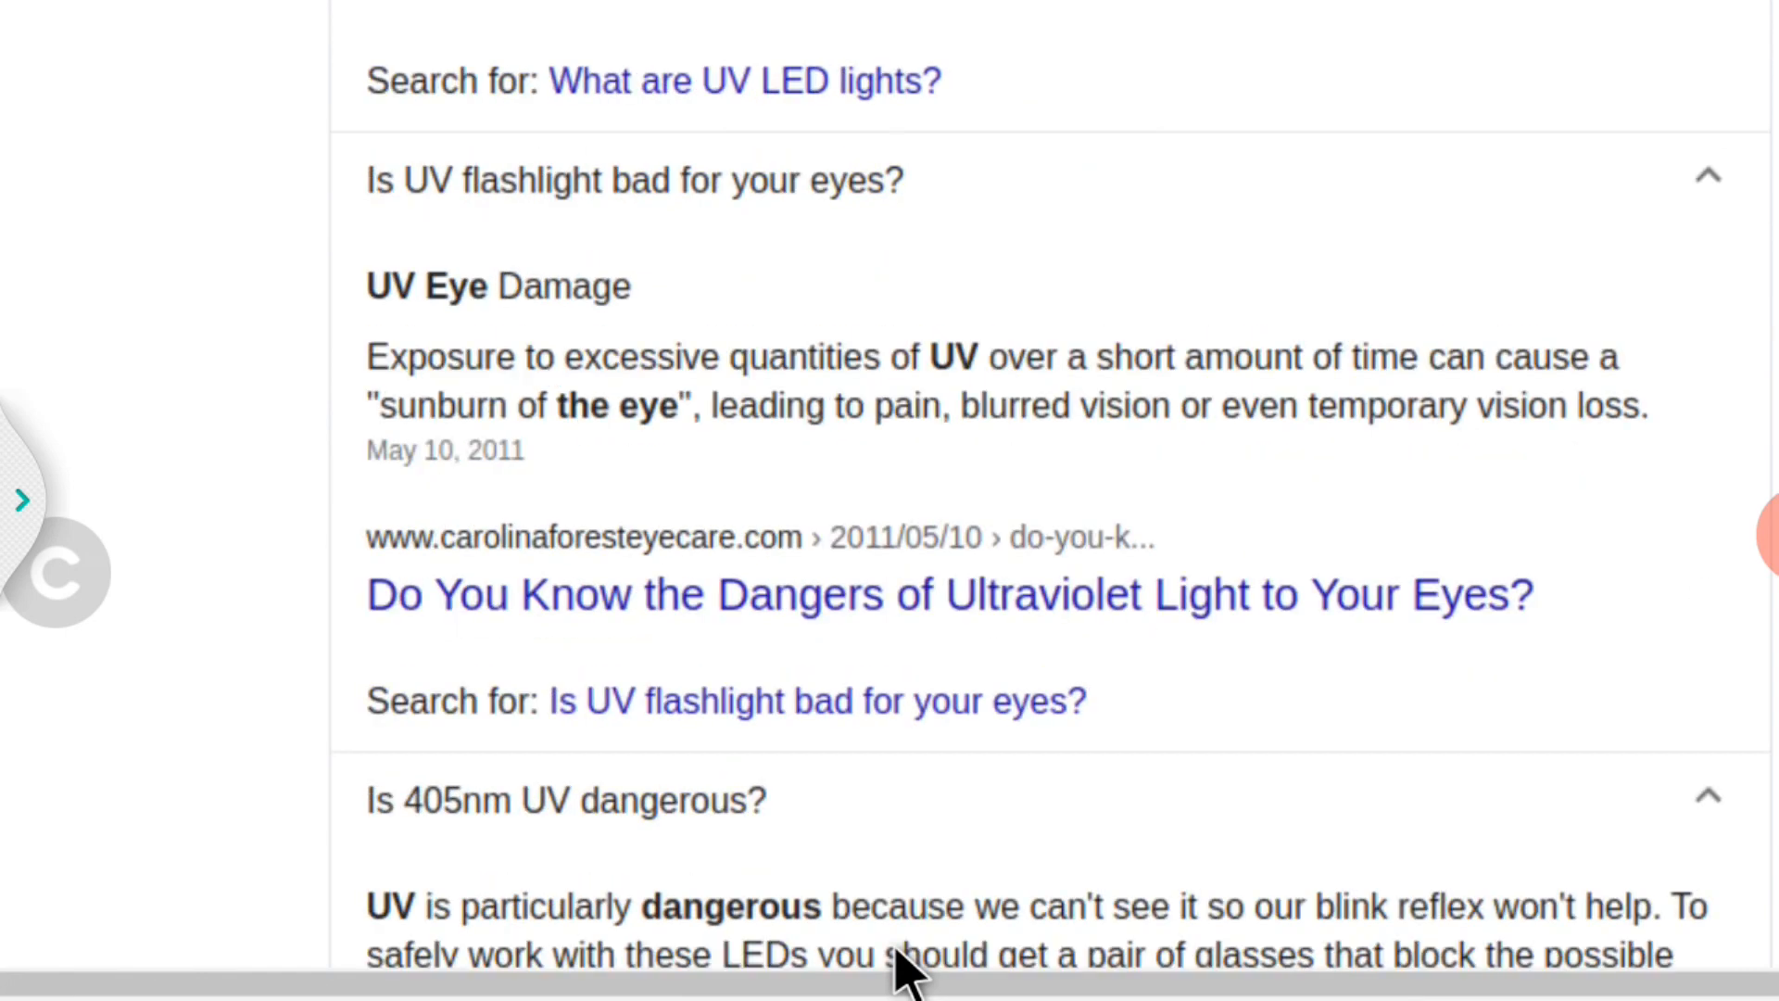
scroll(down, 3)
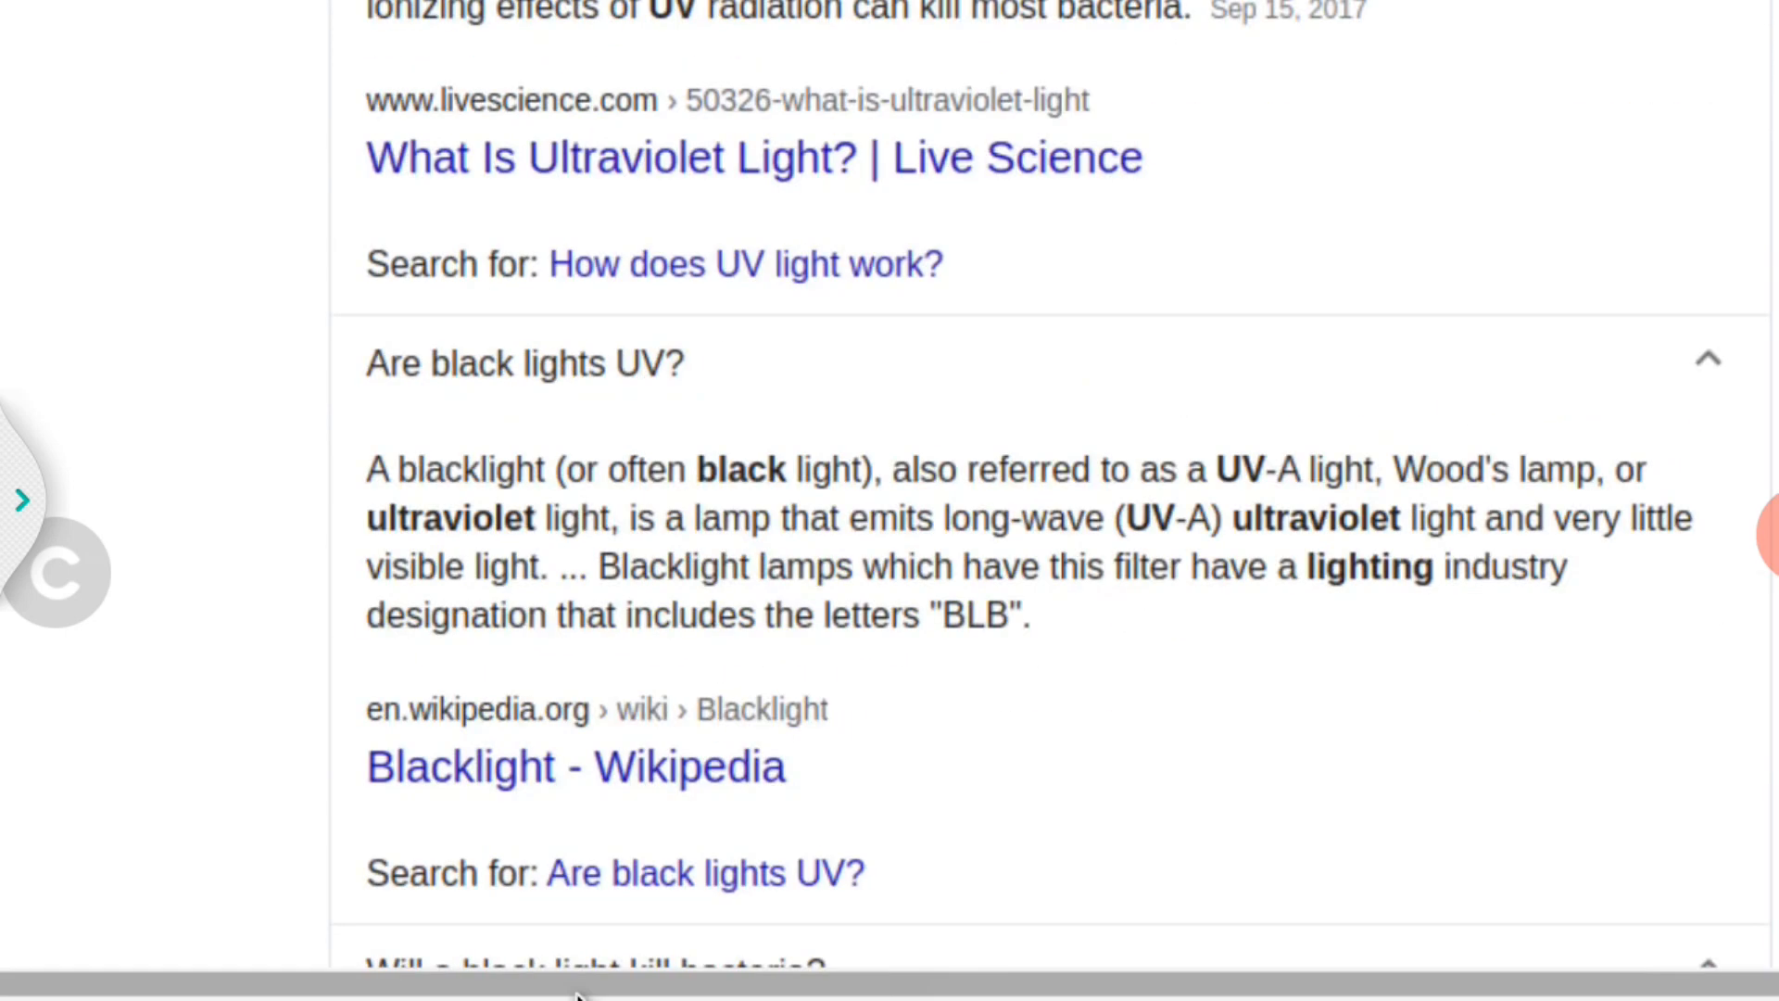
scroll(down, 3)
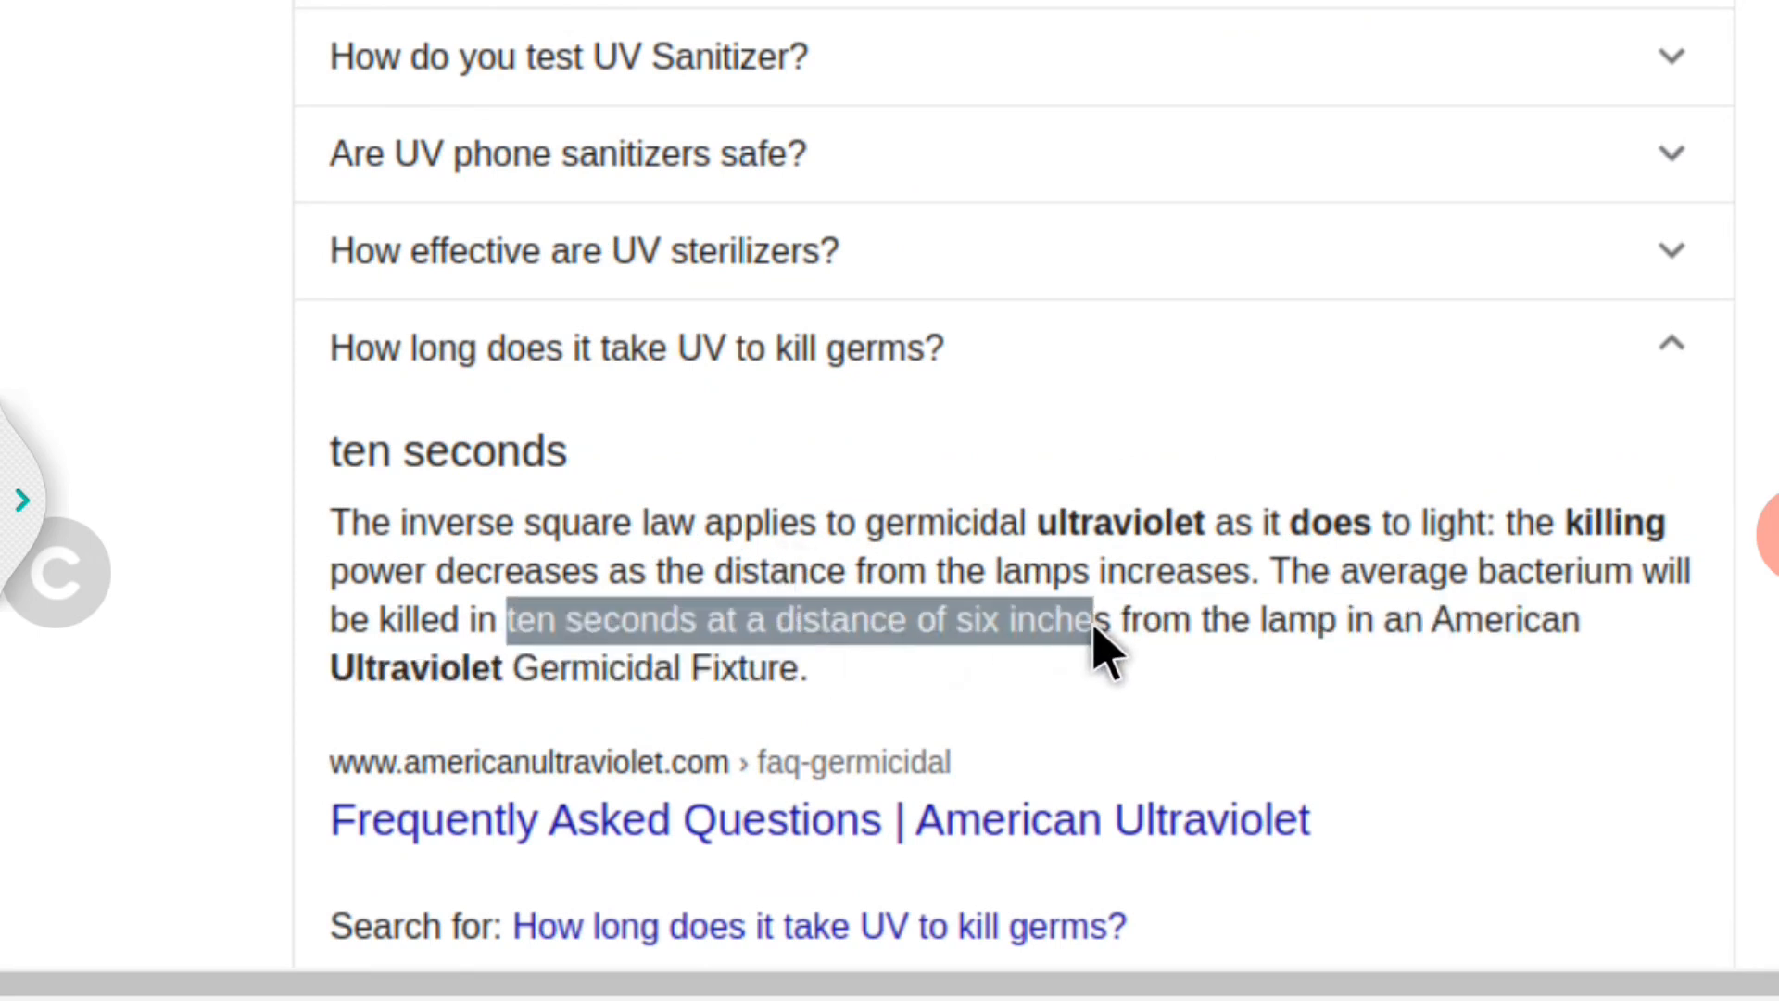
mouse_move(1033, 691)
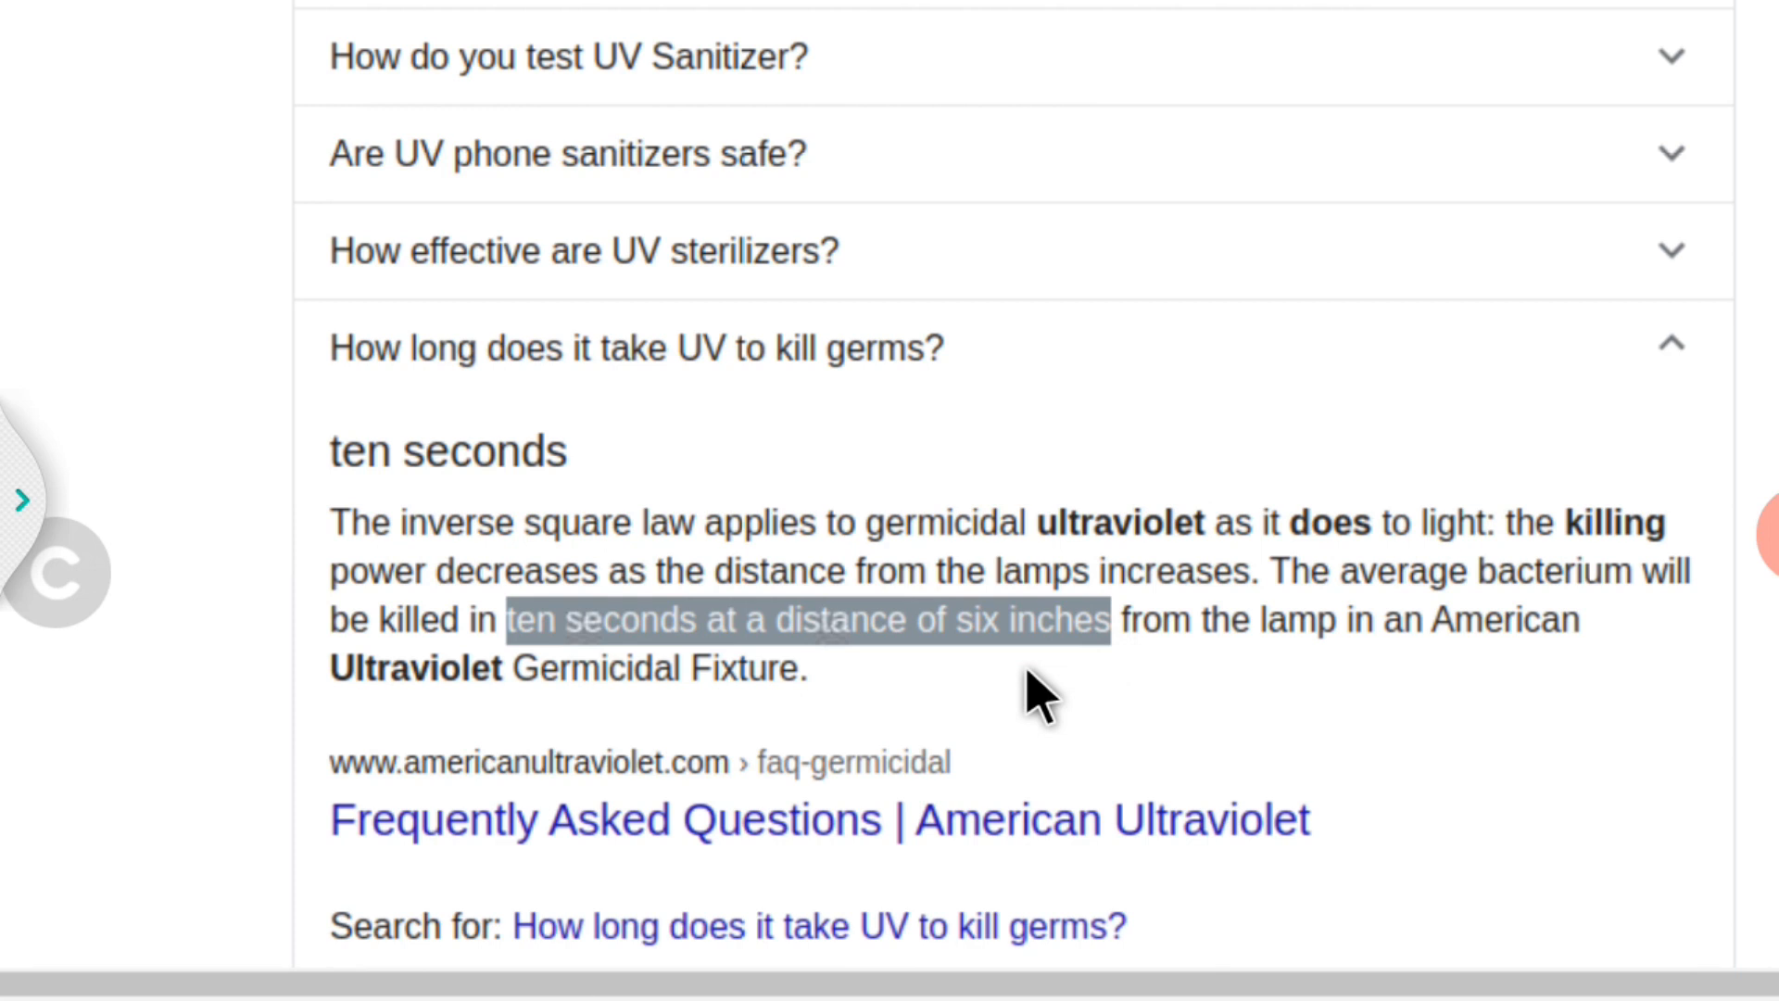
mouse_move(1016, 715)
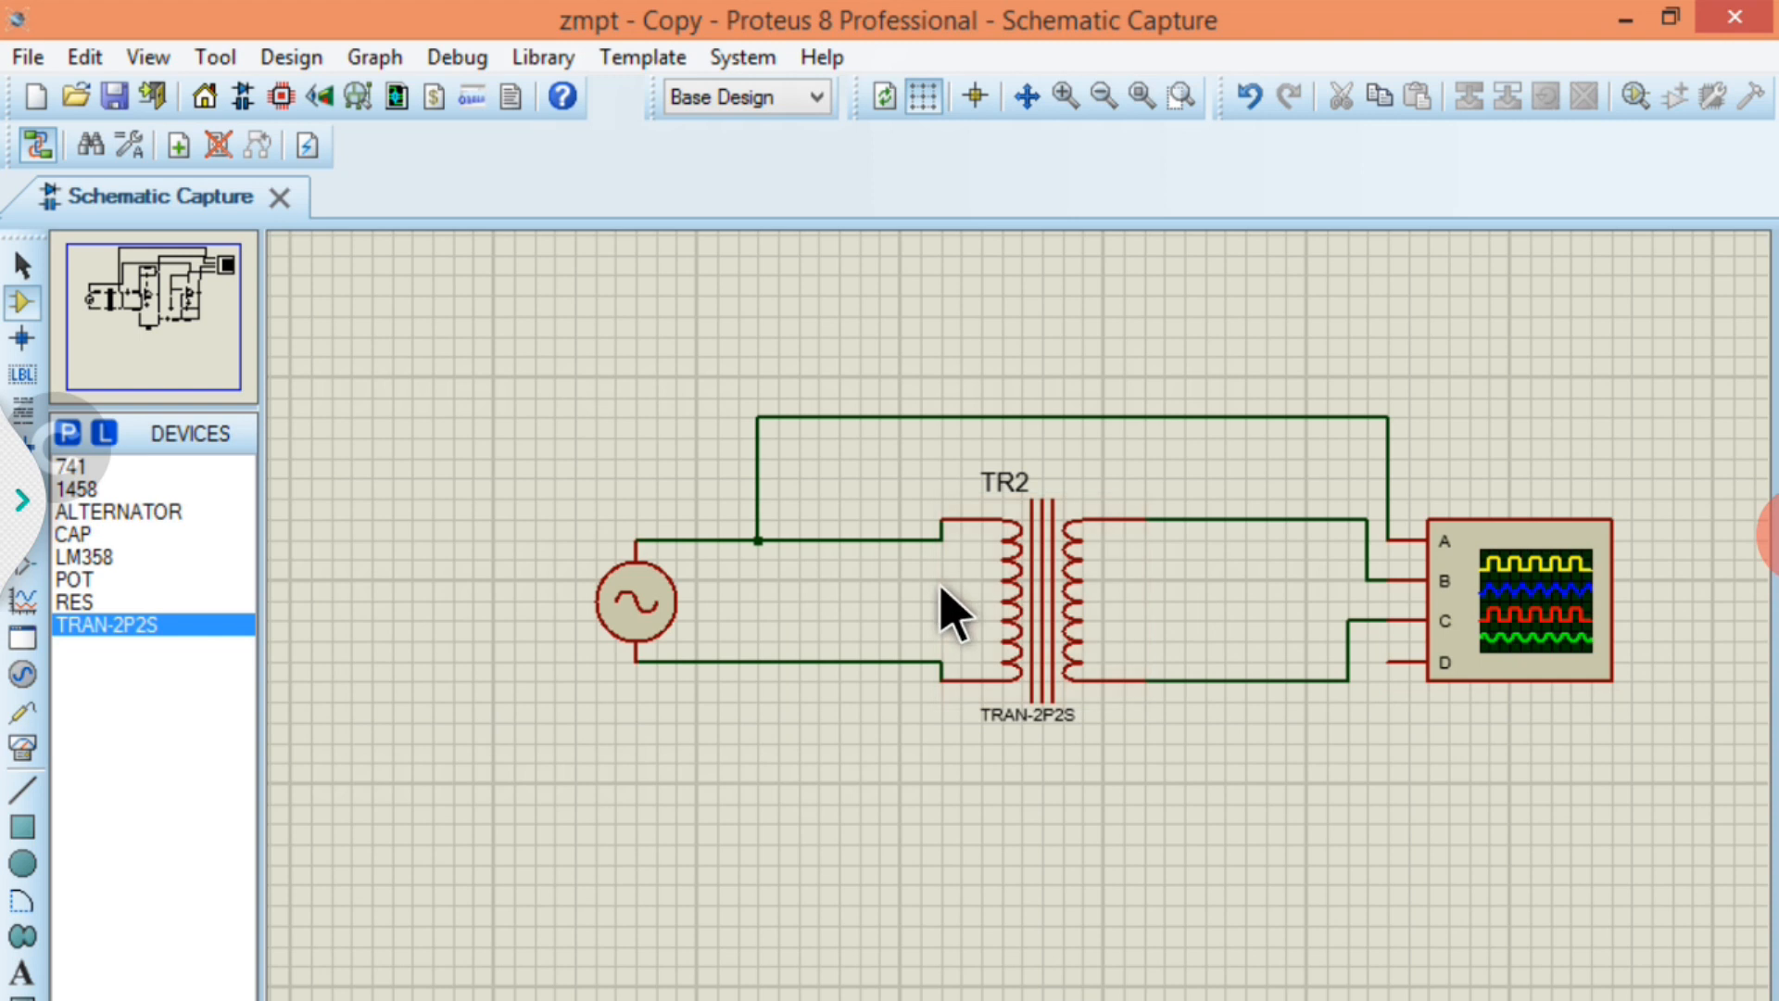
mouse_move(817, 580)
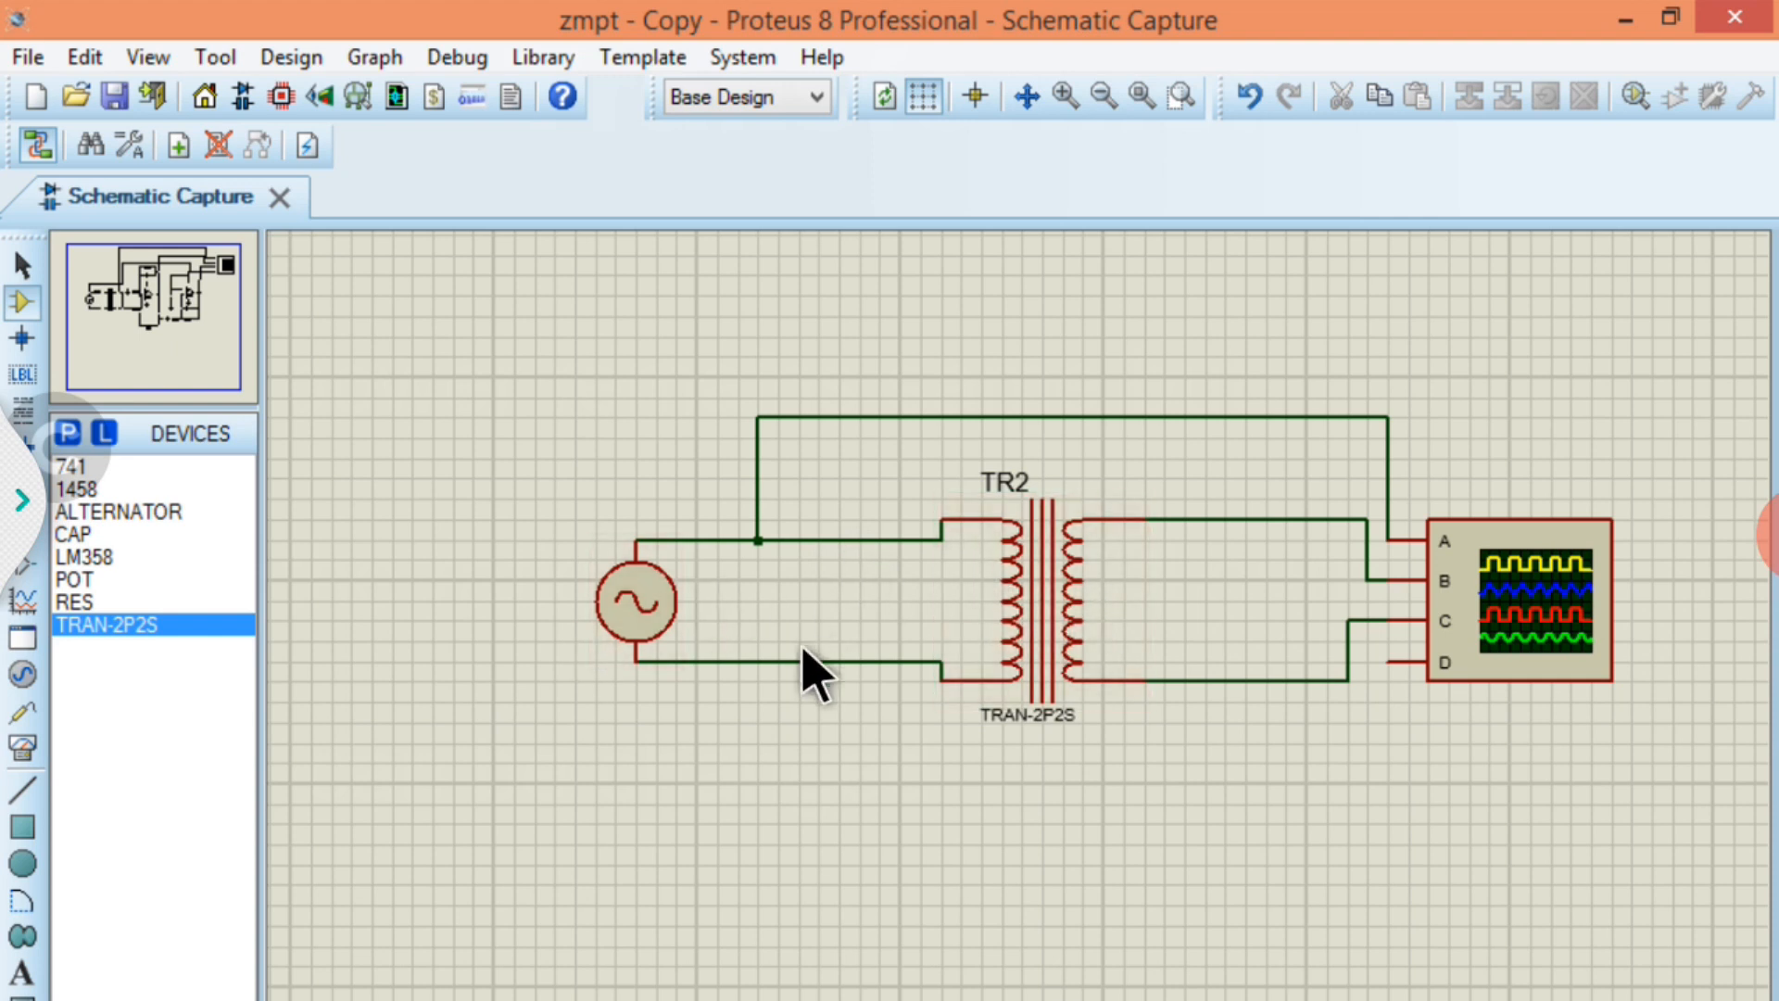
mouse_move(850, 674)
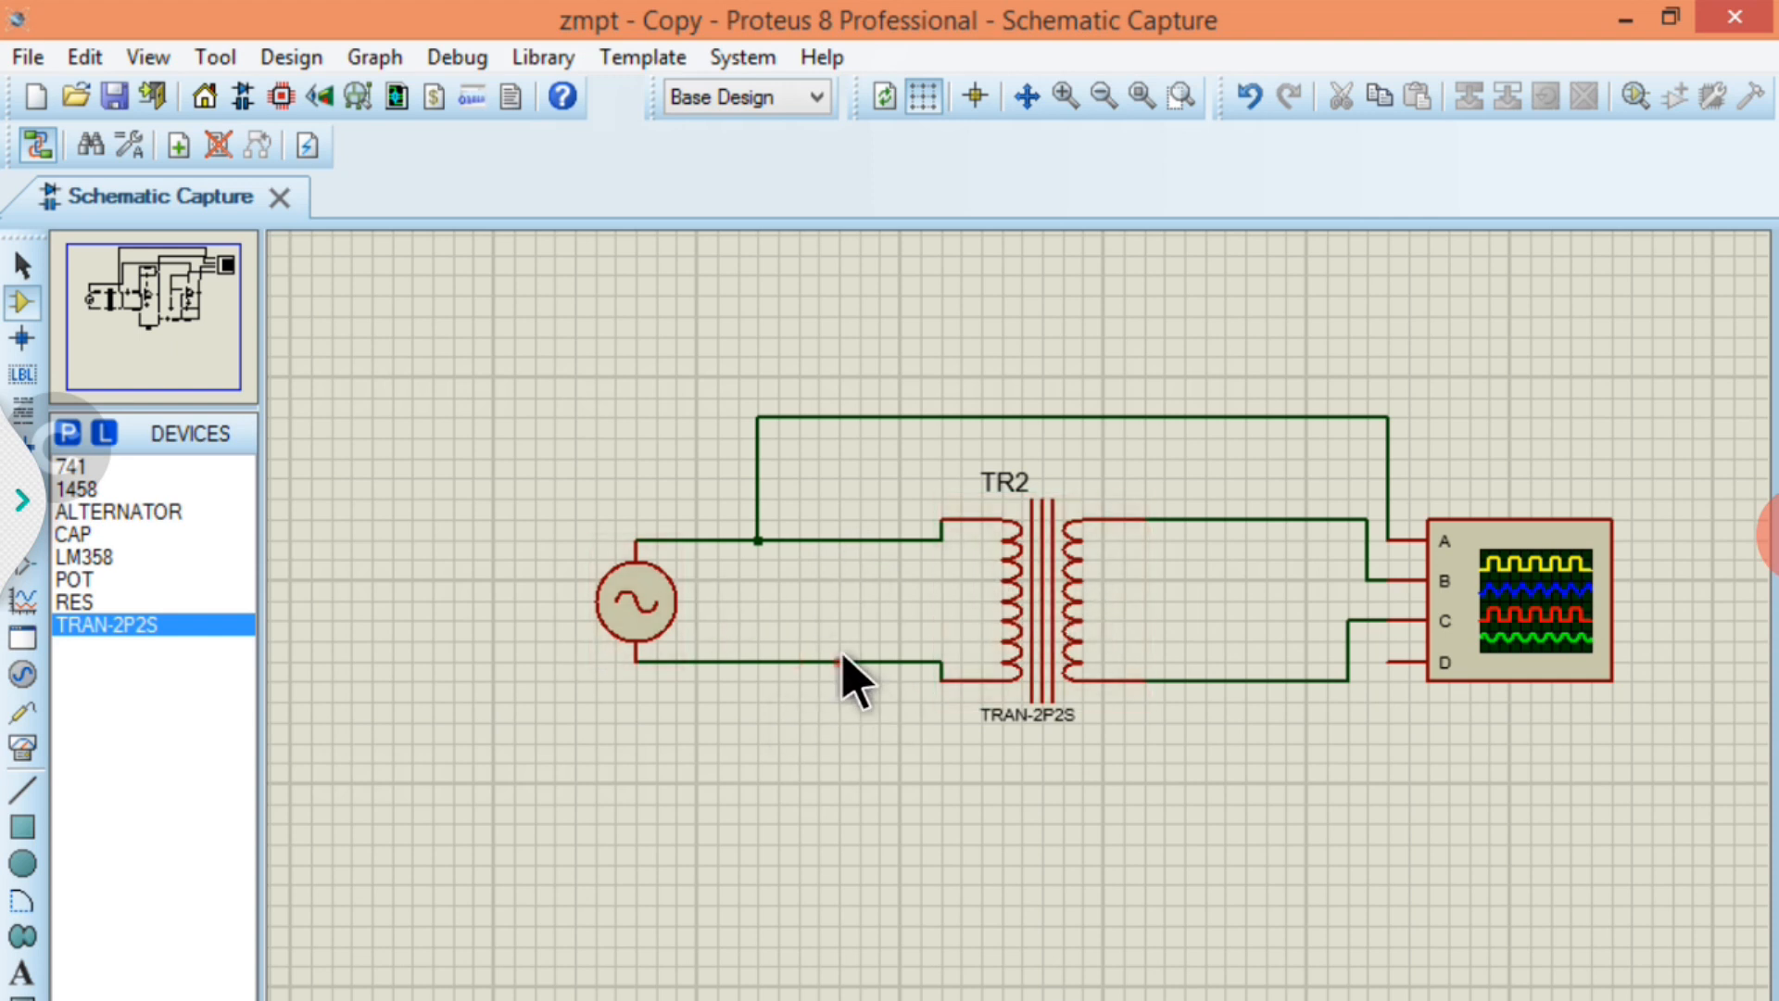
mouse_move(879, 675)
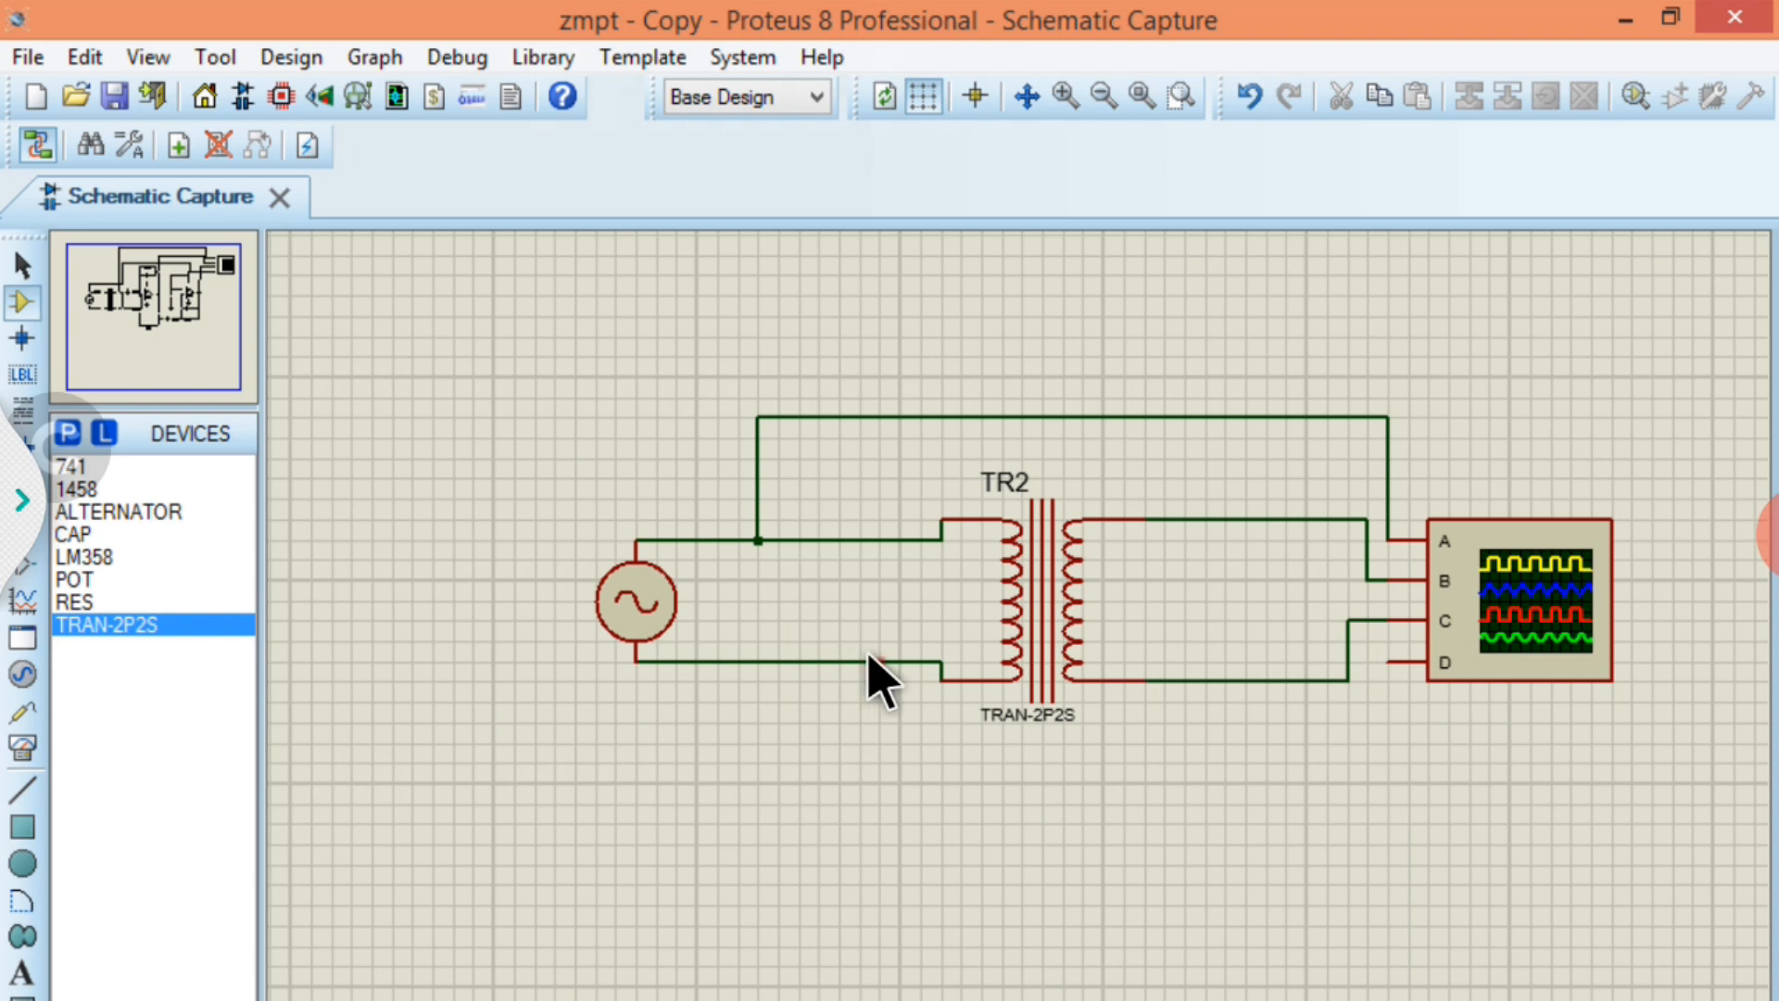
mouse_move(1186, 608)
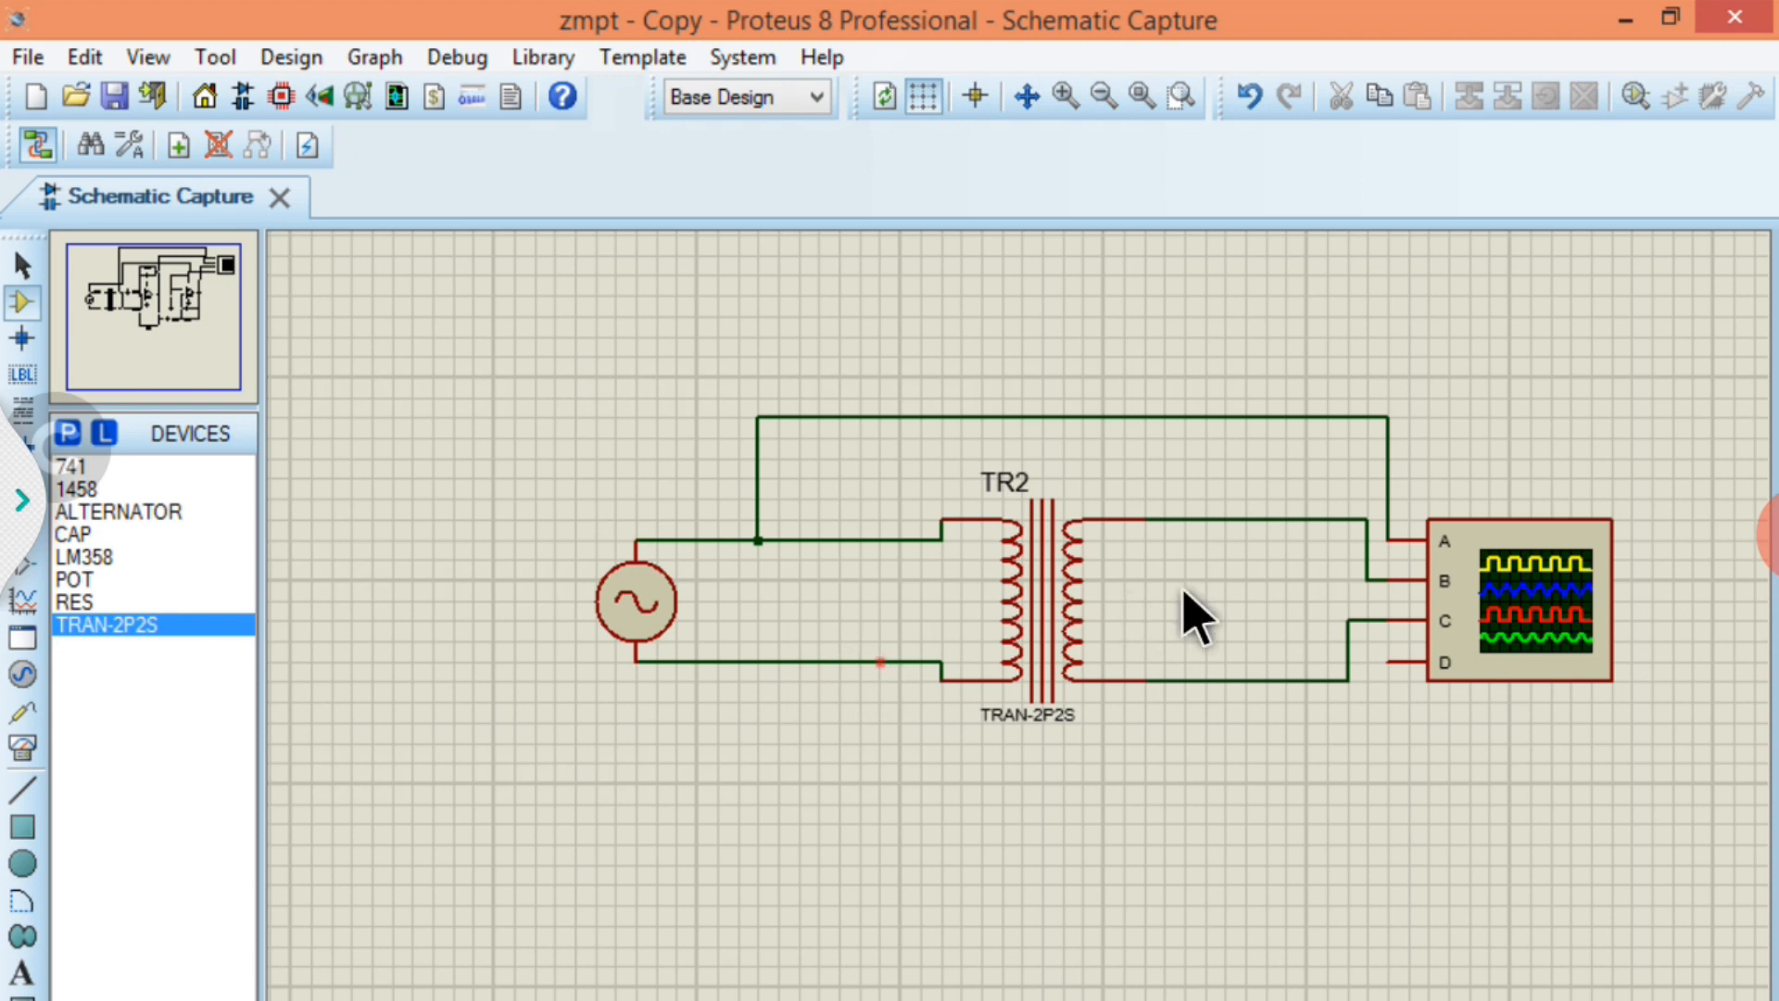
mouse_move(913, 608)
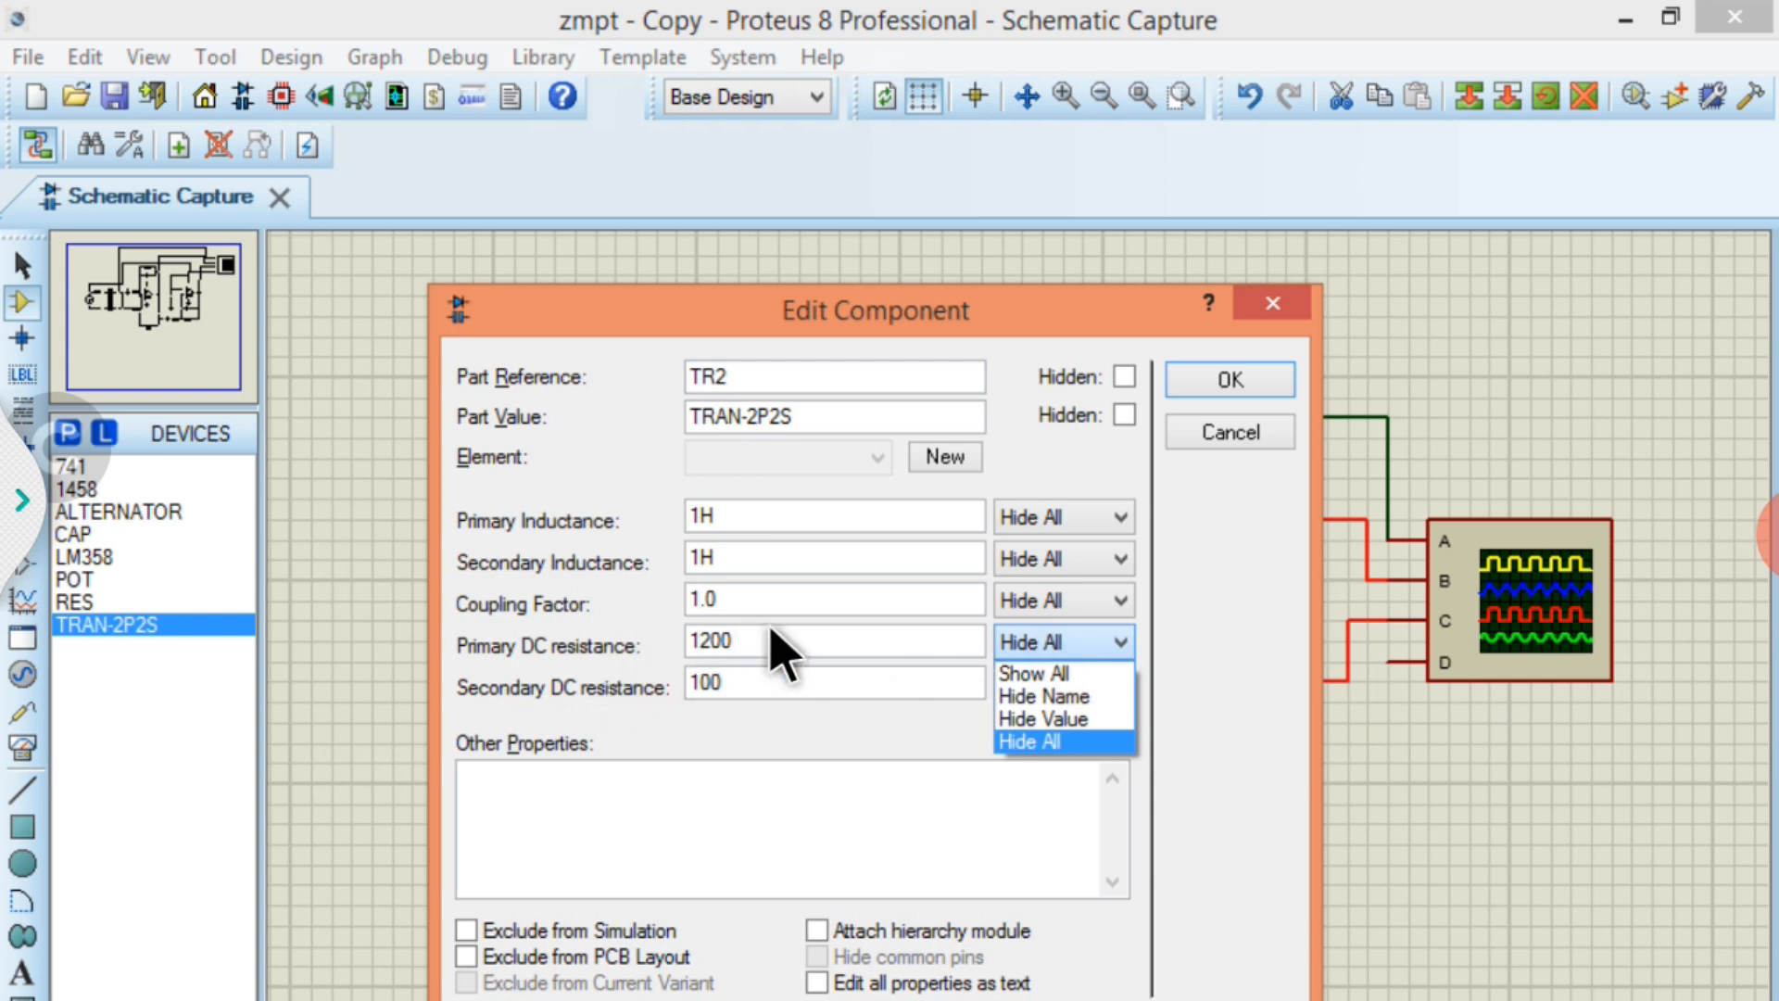
Step: Confirm TR2's Edit Component settings and start simulating the transformer circuit
click(834, 682)
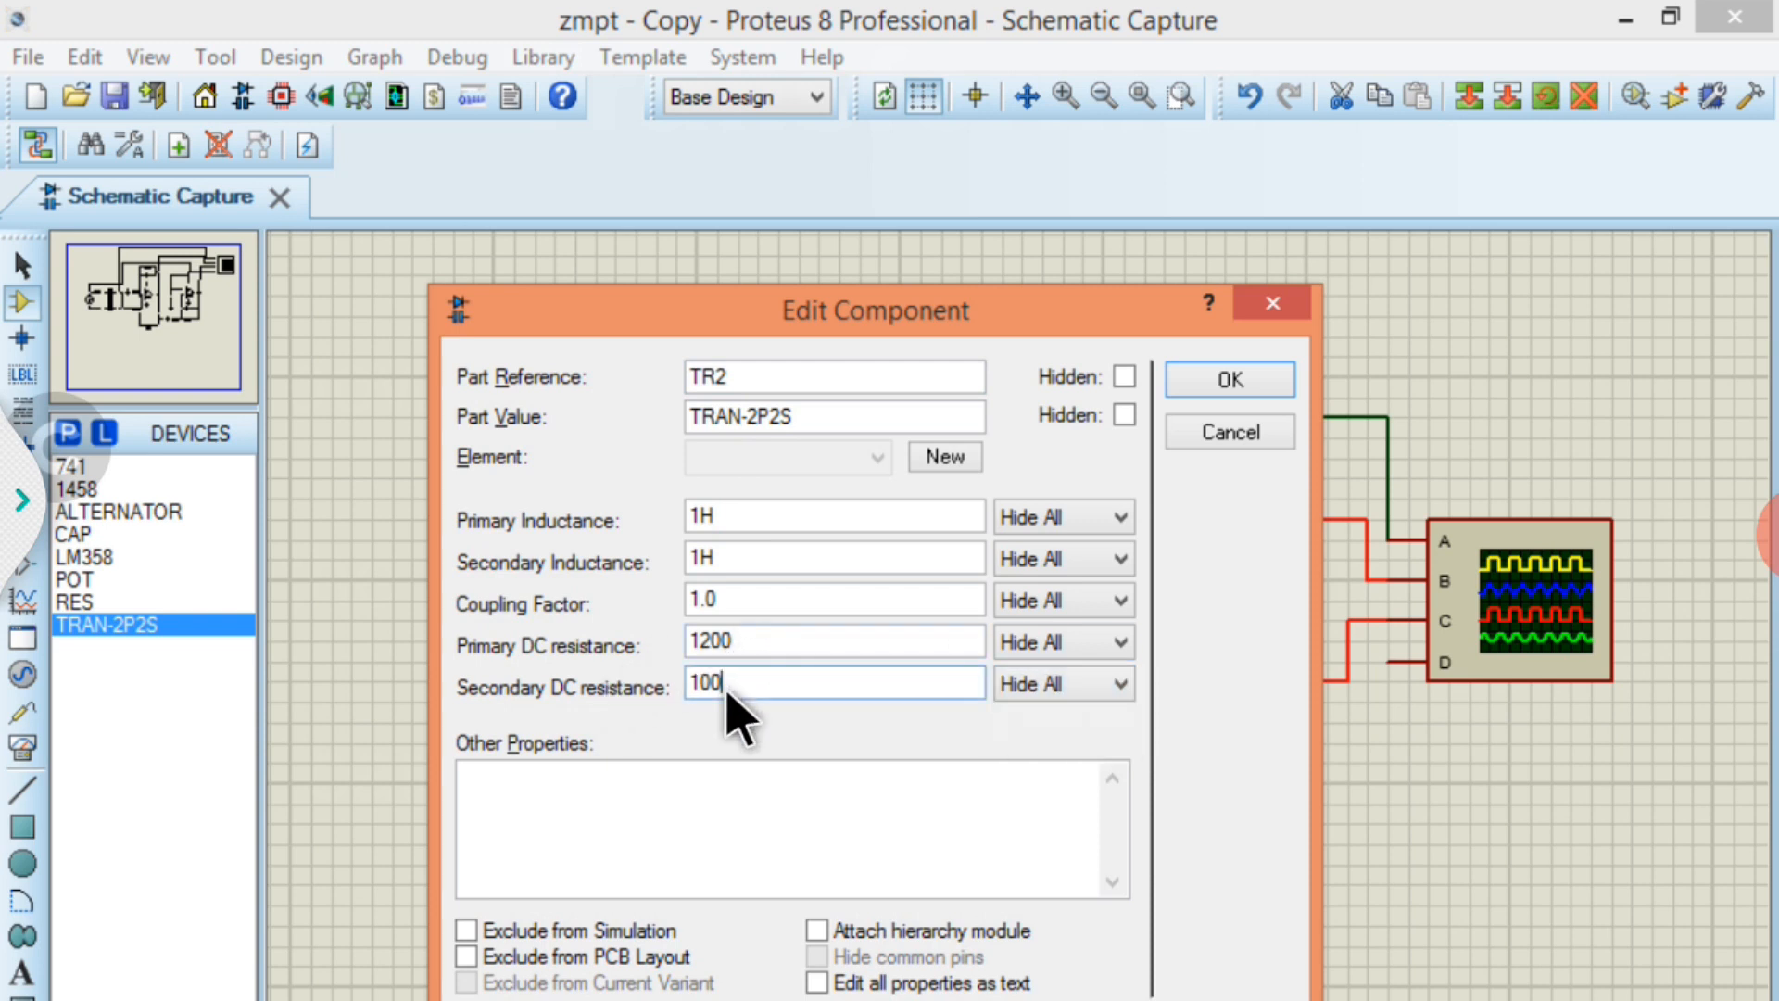
click(1227, 378)
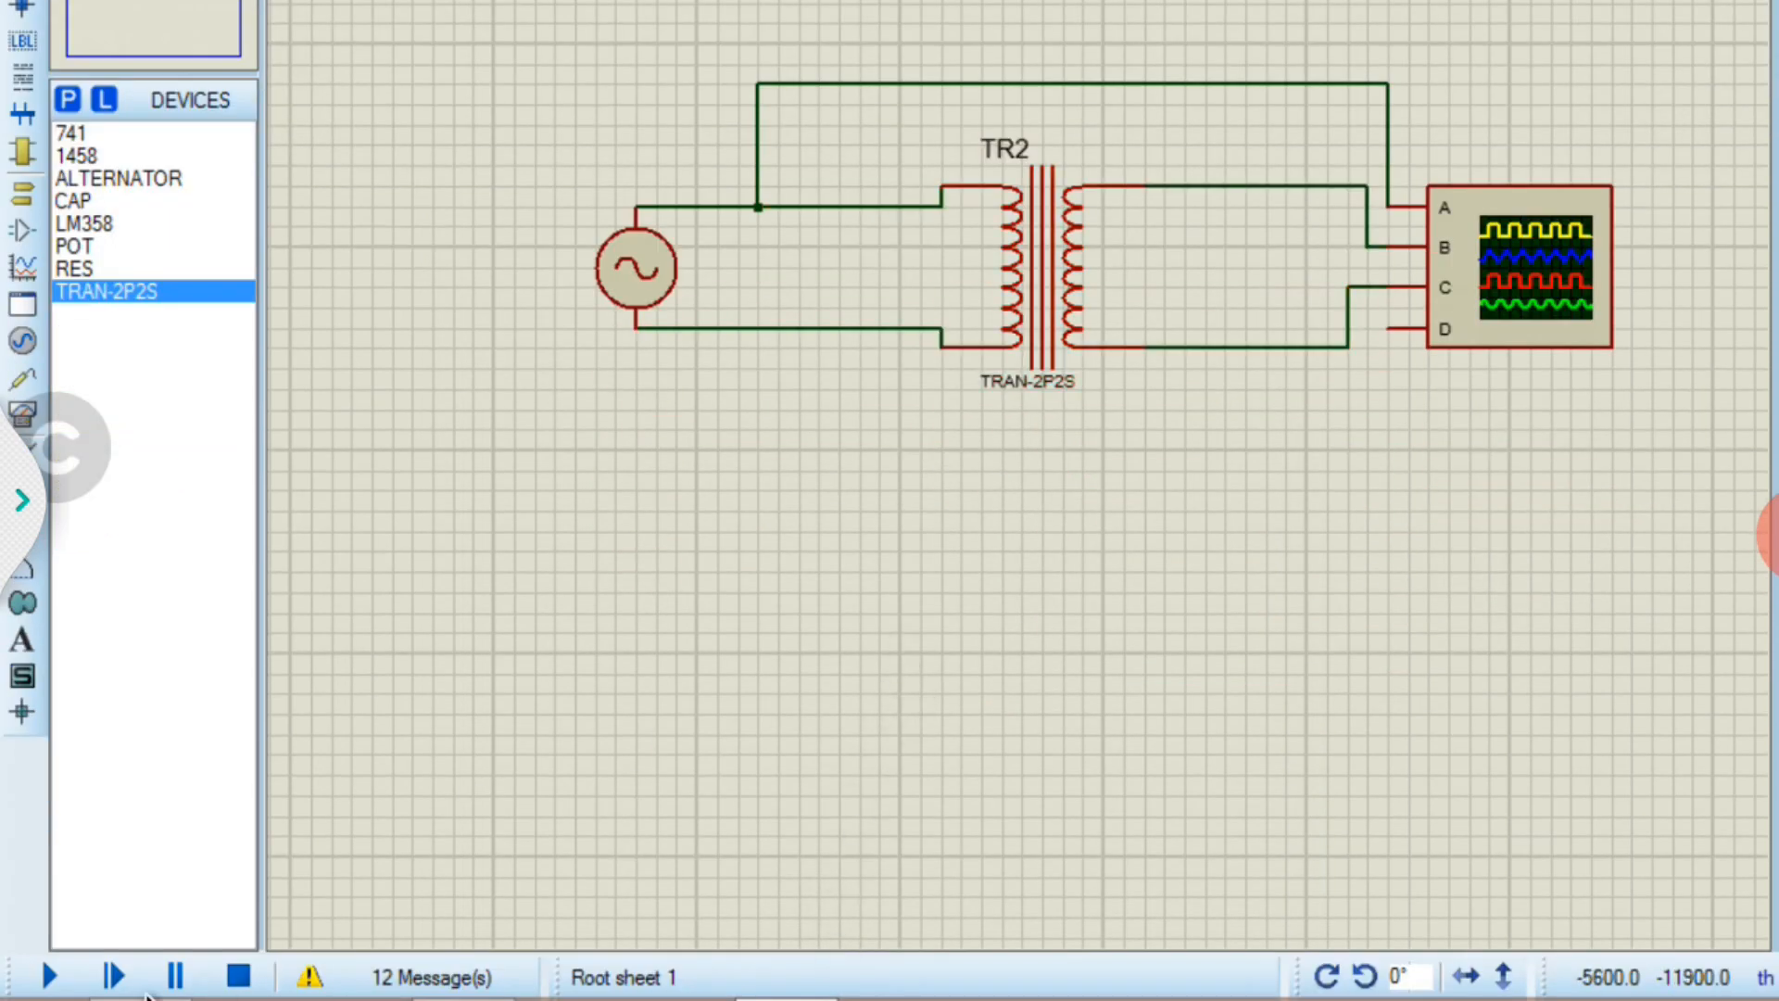
click(18, 976)
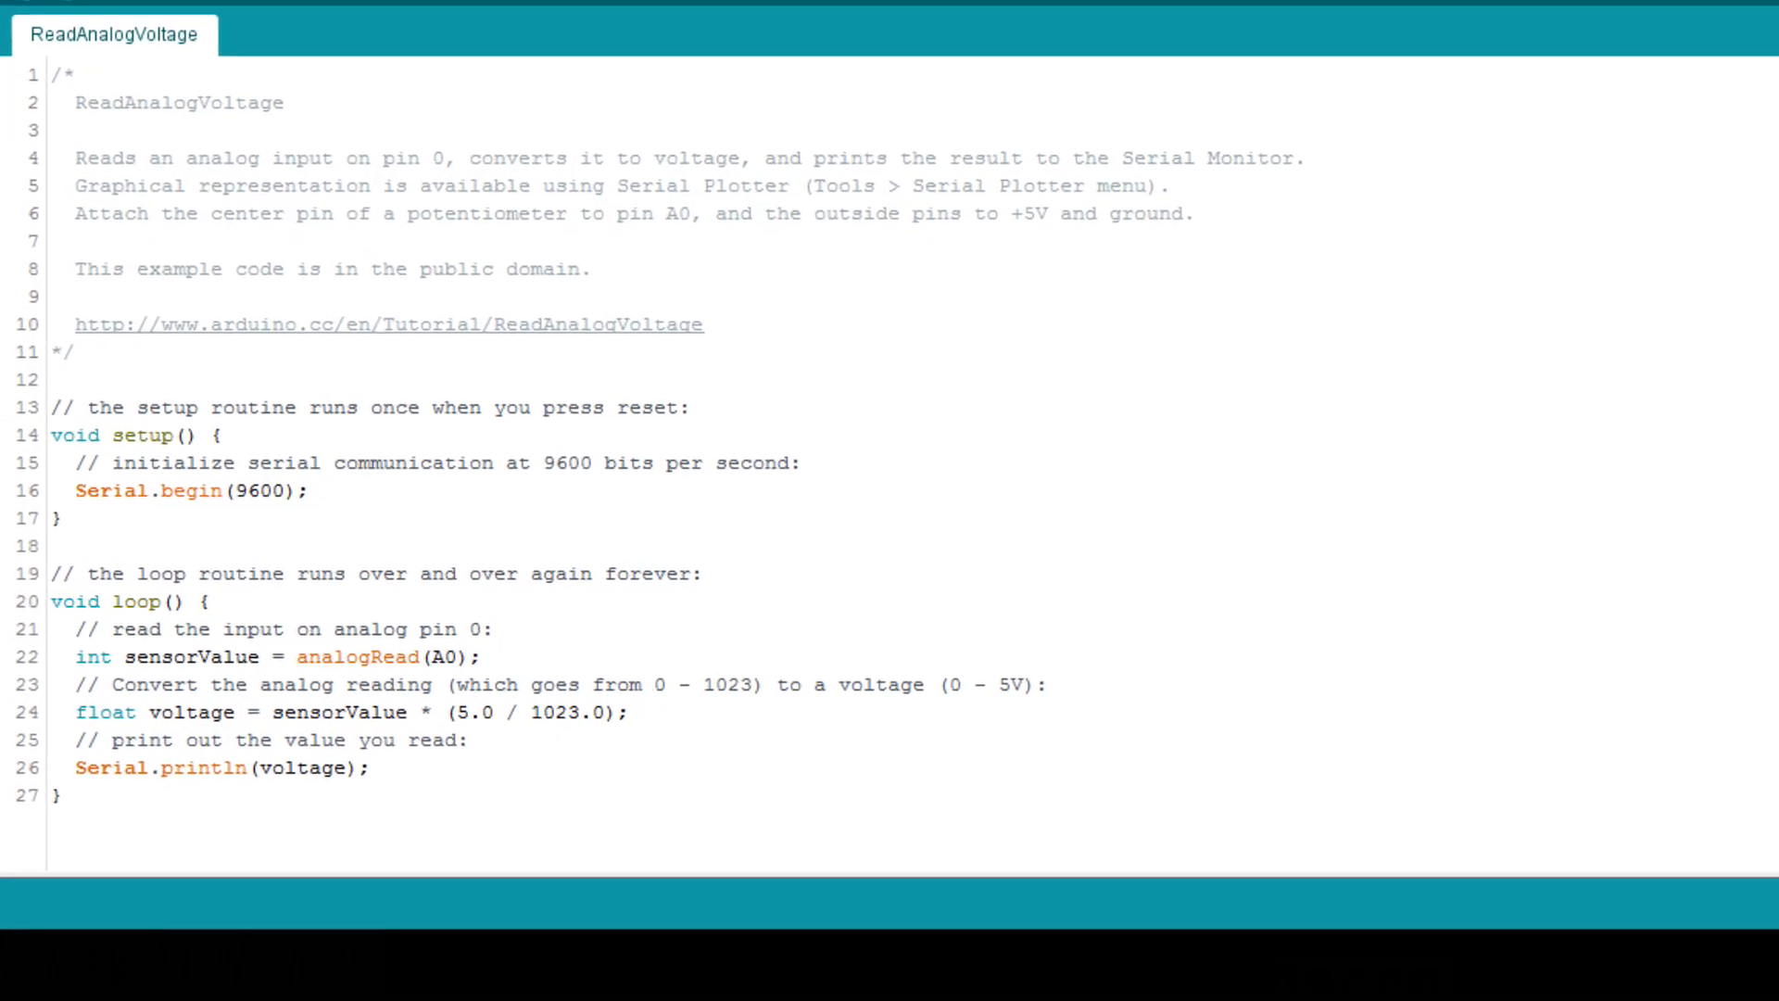
Step: Scroll through the ReadAnalogVoltage sketch code that converts the A0 reading to voltage
scroll(down, 3)
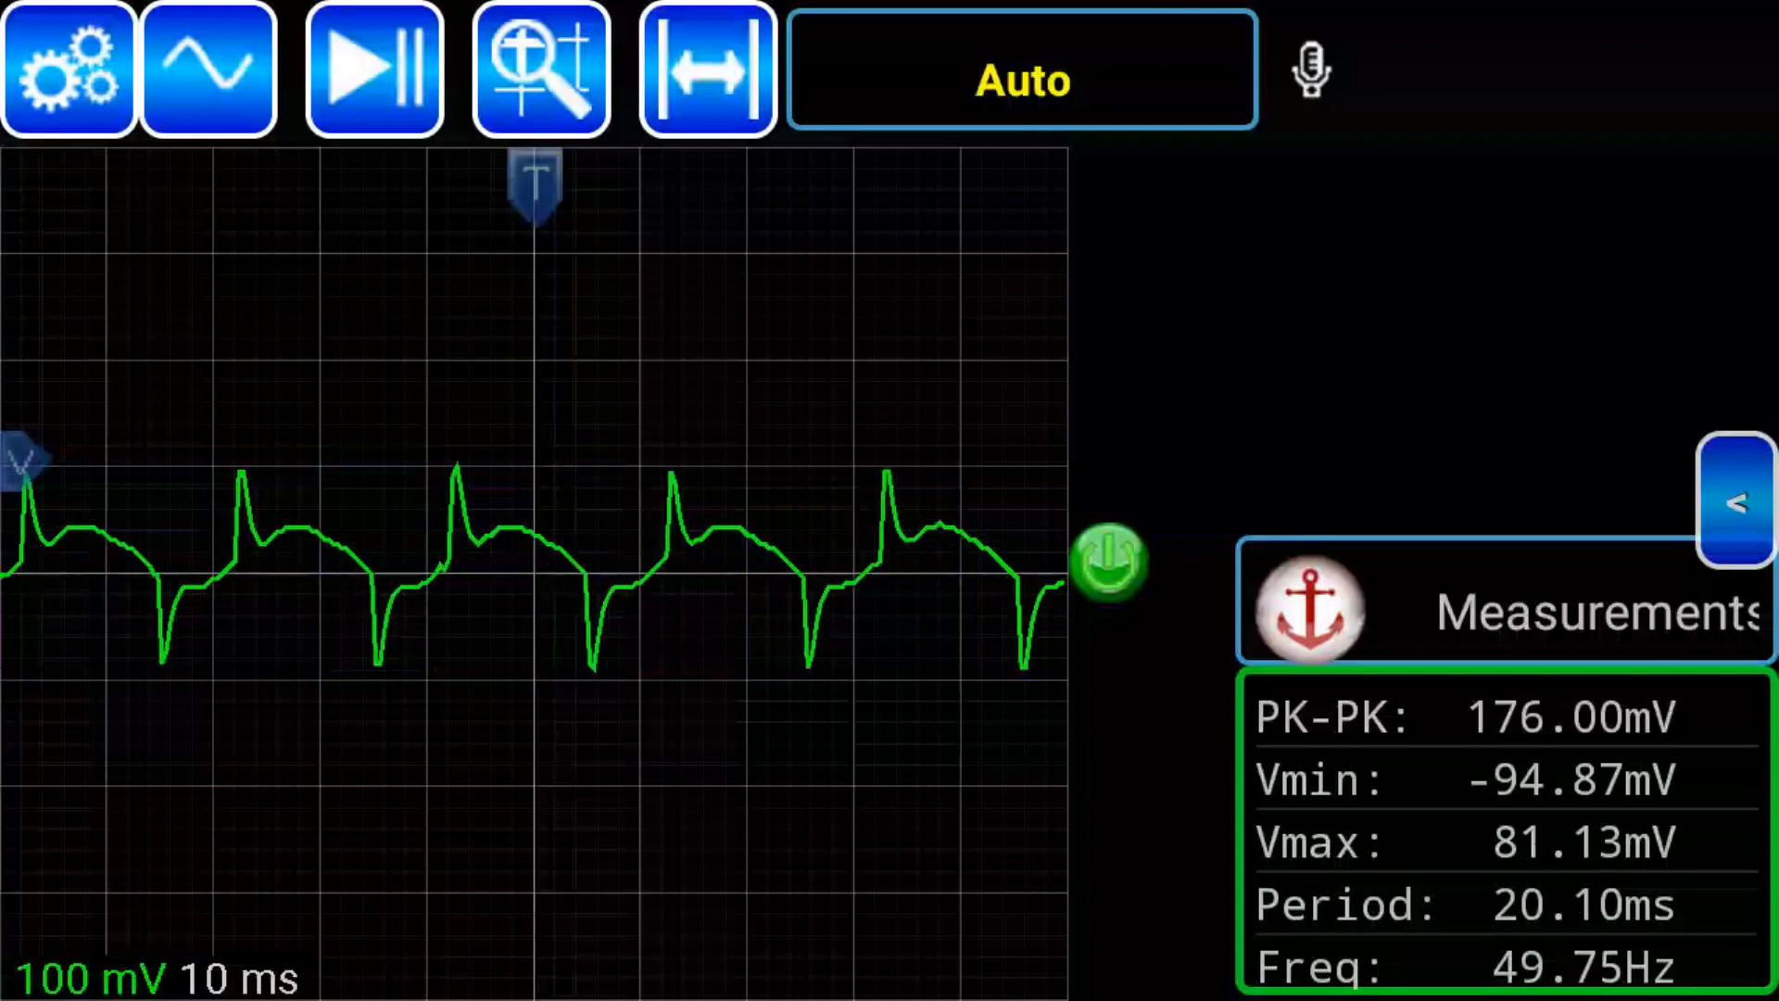
Step: Enable cursors, lock the trigger, widen to 50 ms/div showing 50 Hz, and magnify the waveform
click(541, 68)
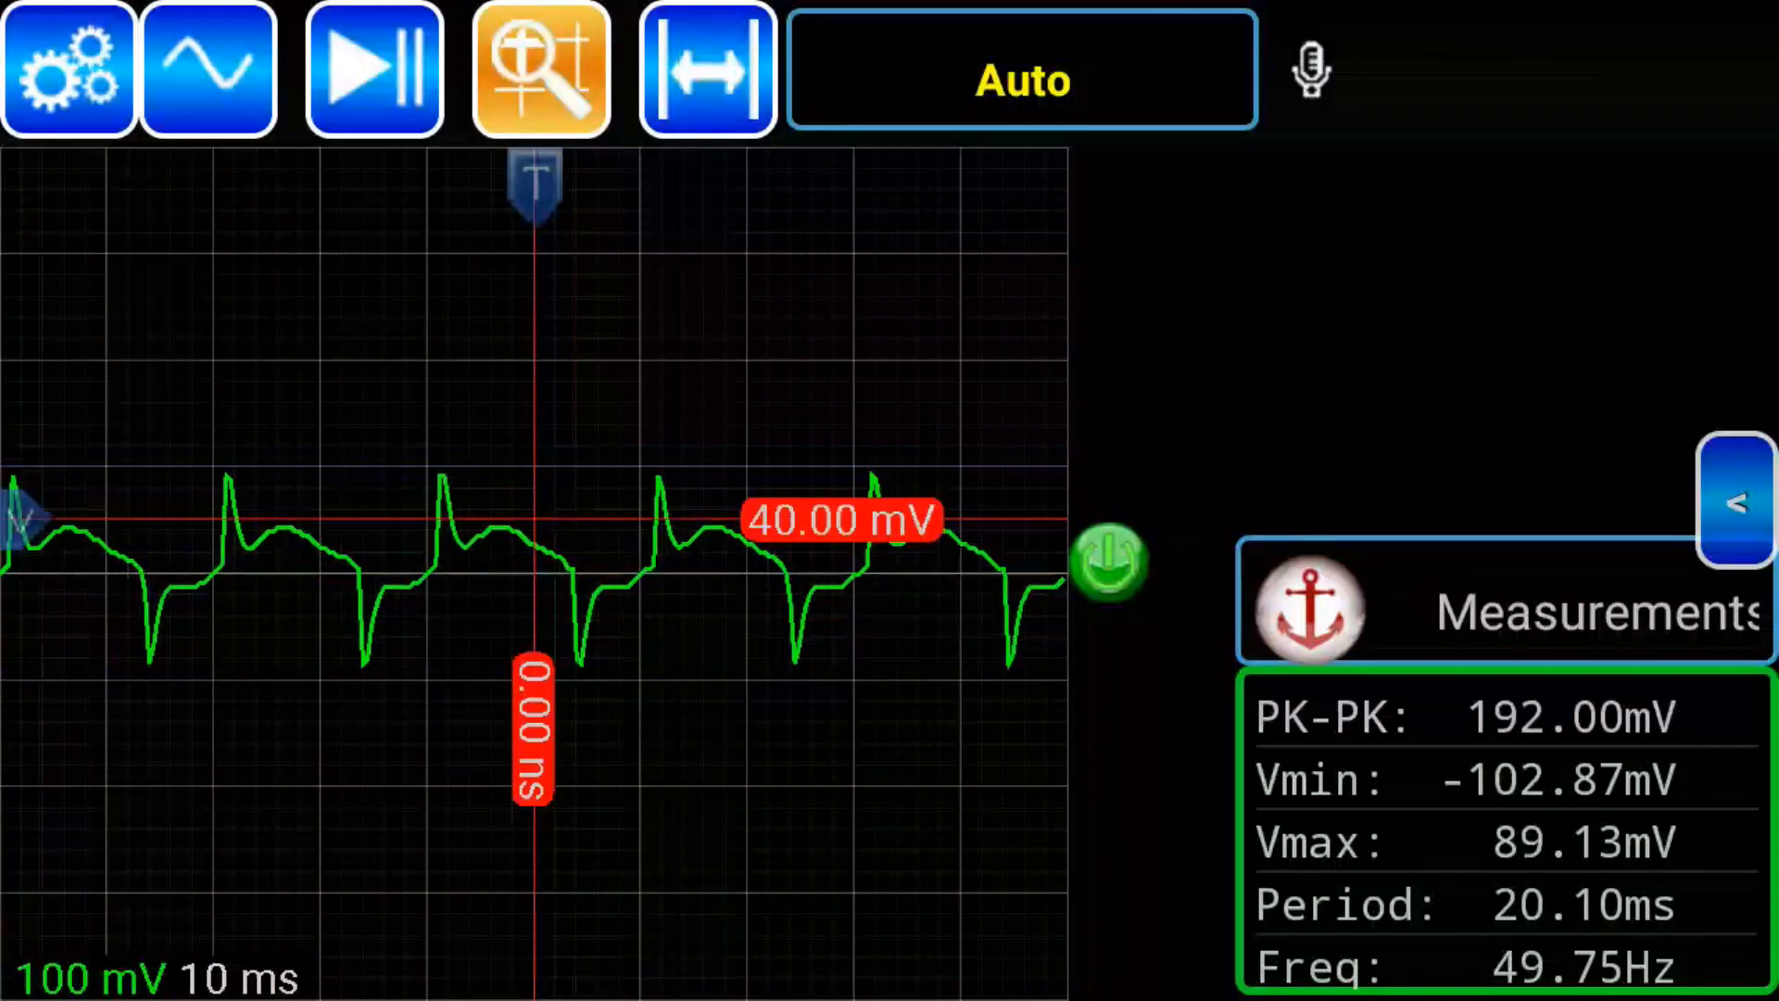
drag(22, 517, 22, 684)
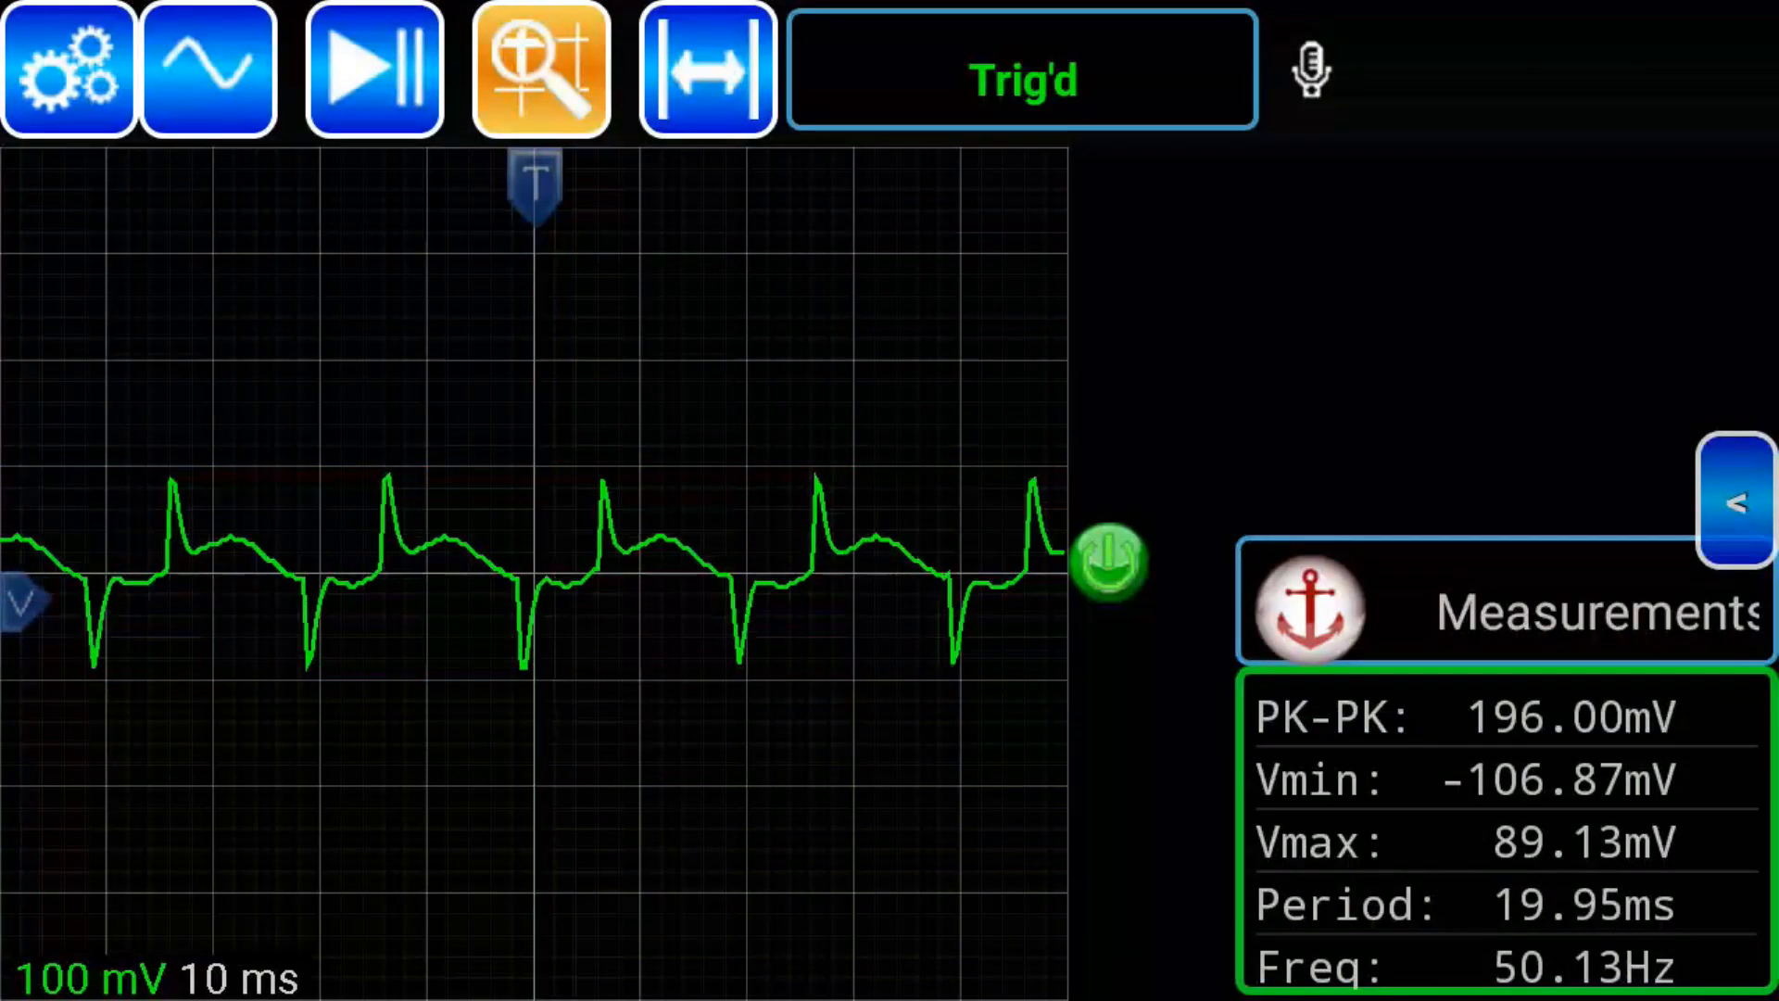
drag(534, 186, 608, 186)
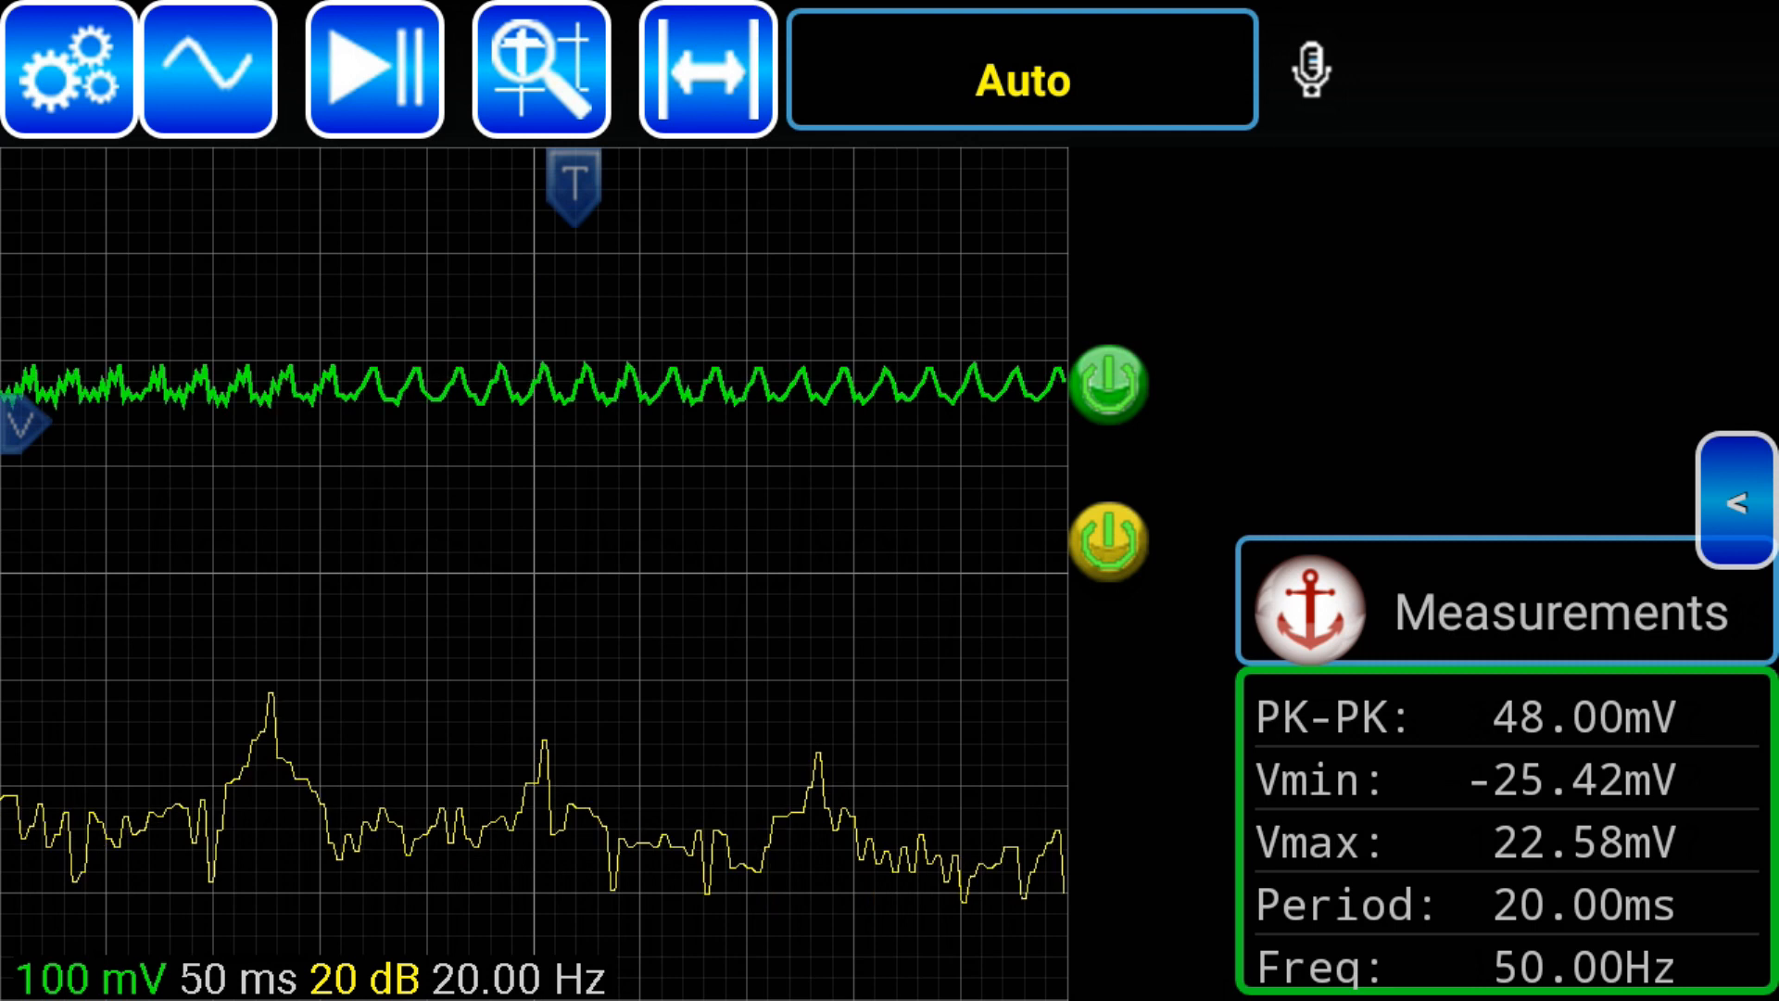
click(539, 68)
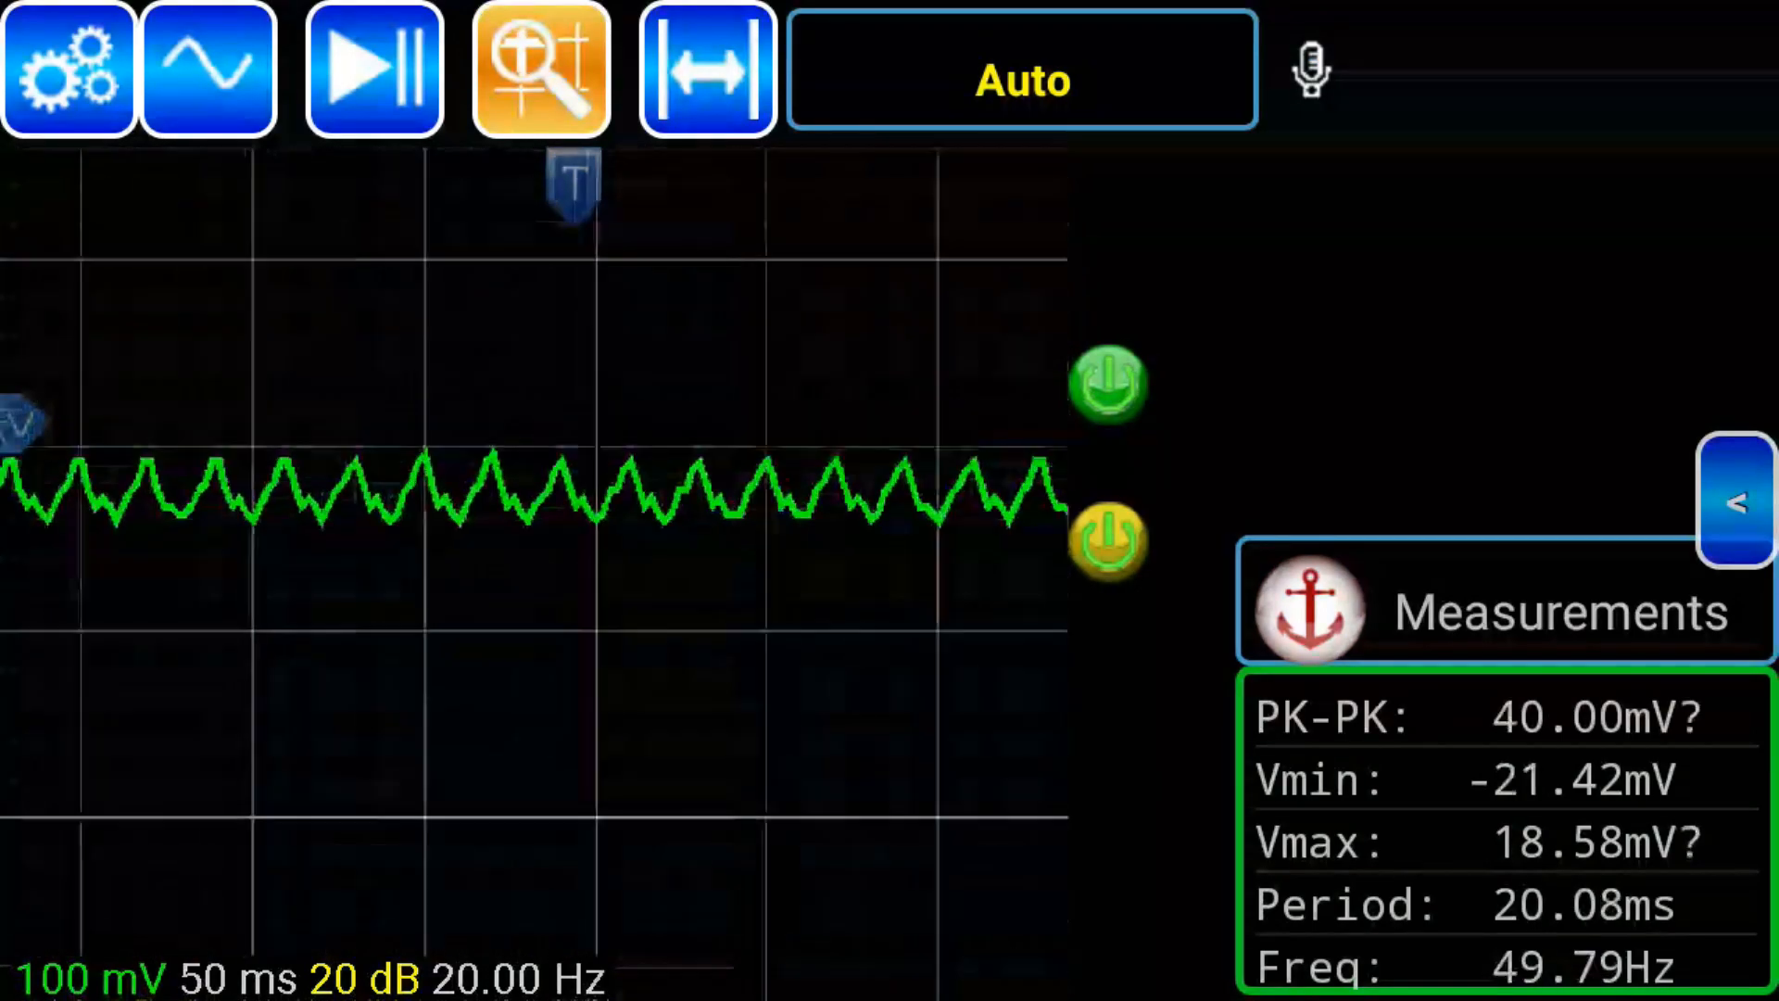